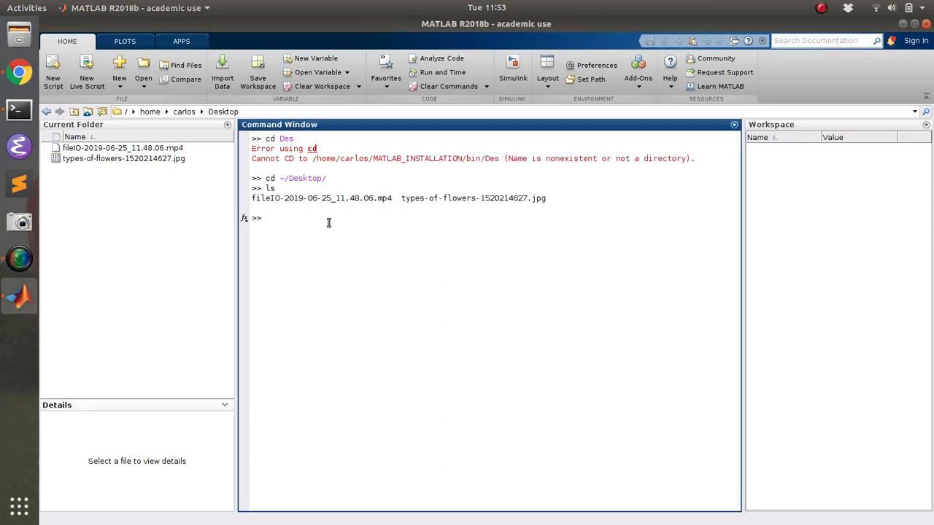
- Preview types-of-flowers-1520214627.jpg in the Details pane, cancelling the Import Wizard
click(123, 169)
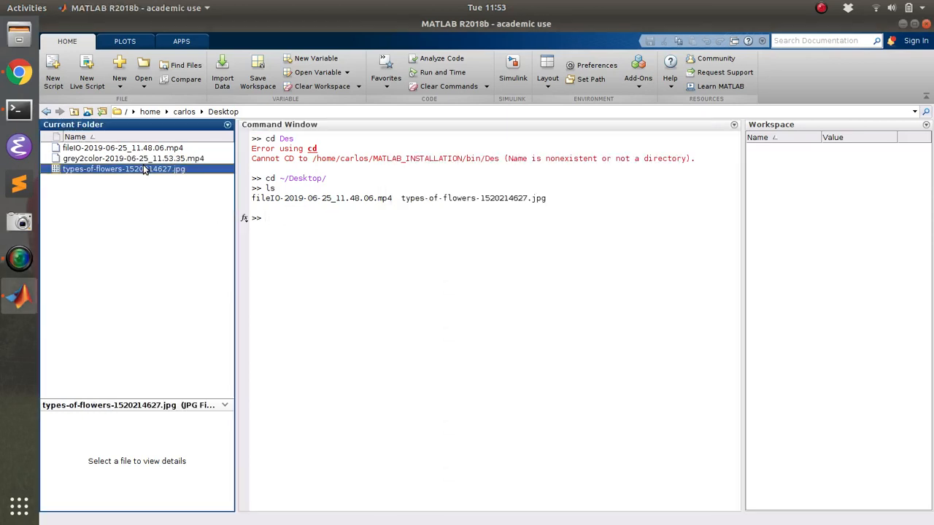
double_click(123, 169)
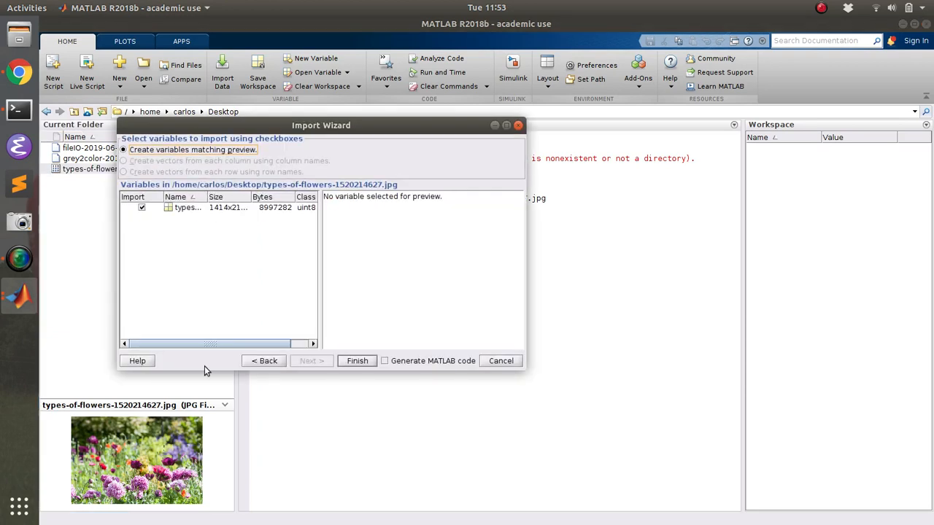
click(501, 361)
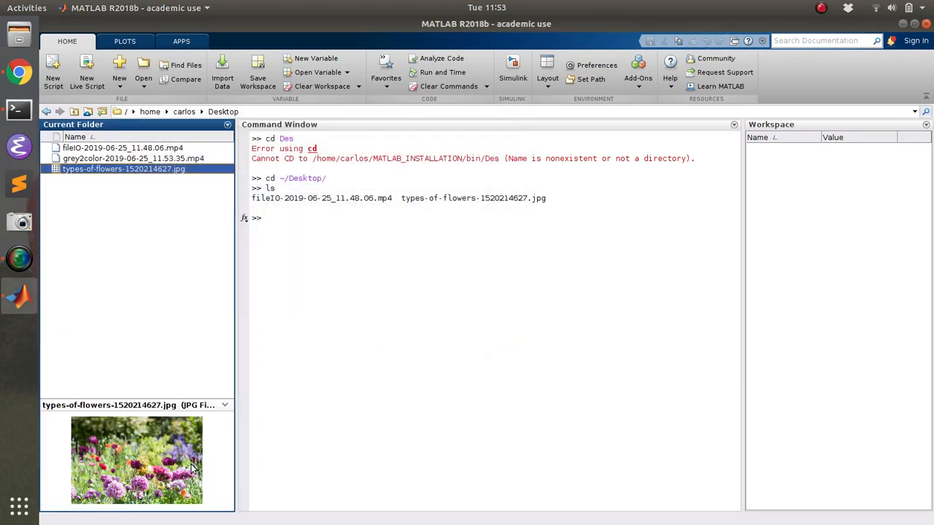
mouse_move(173, 448)
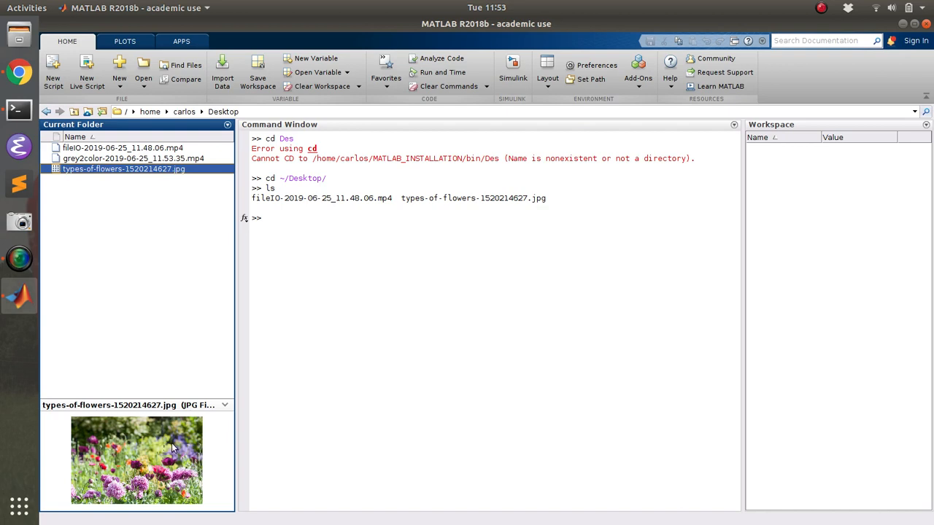
mouse_move(232, 457)
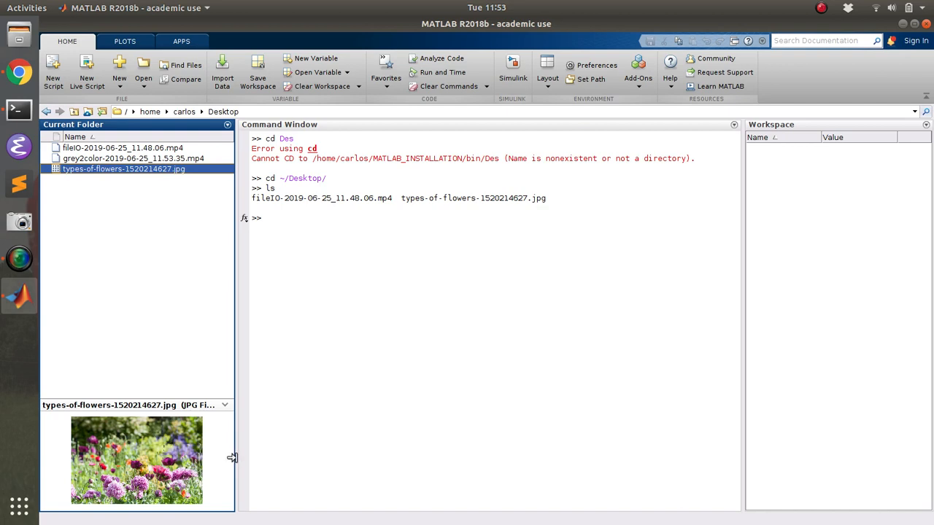
mouse_move(222, 341)
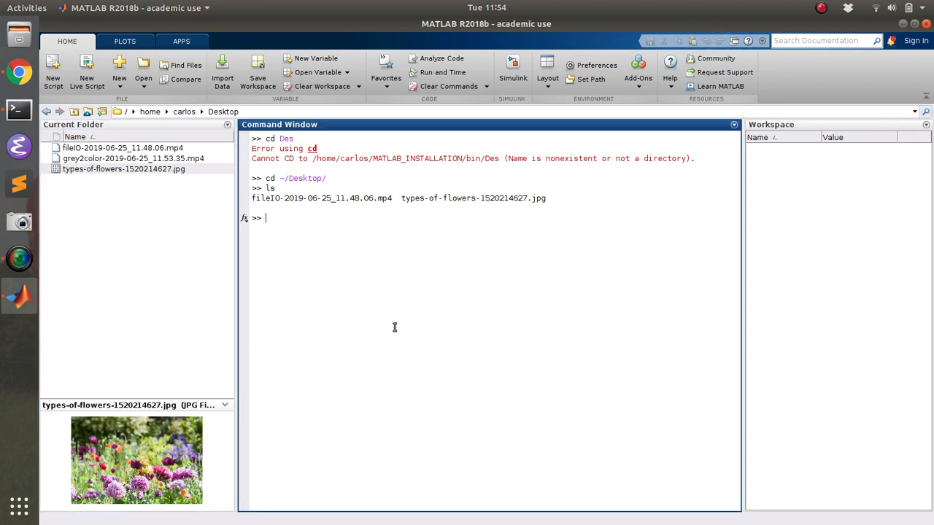
- Create grey2color.m with an %%import image section beginning img = imread(
text(edit)
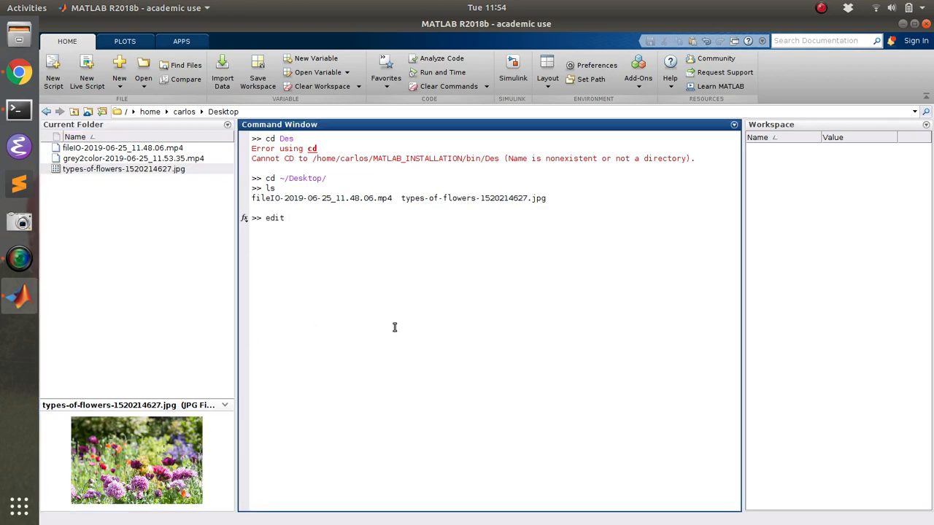
text(grey2color.m)
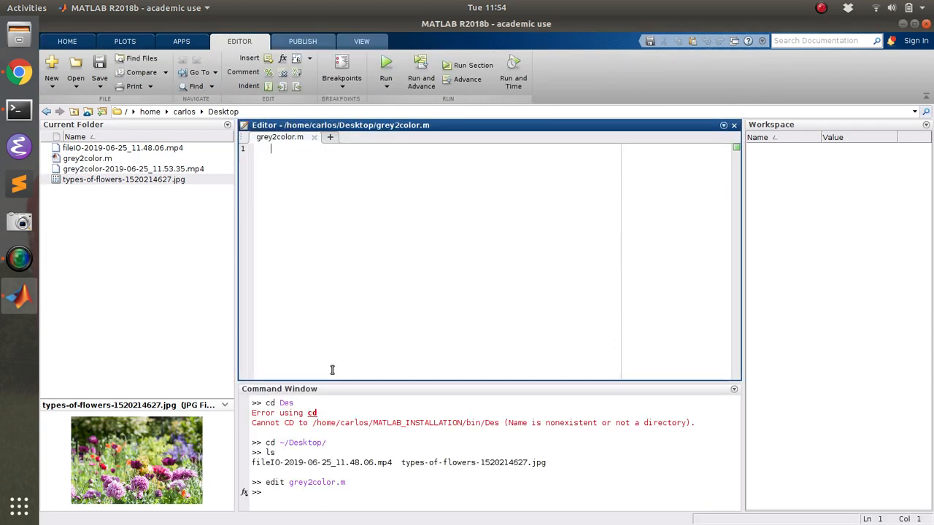
mouse_move(332, 378)
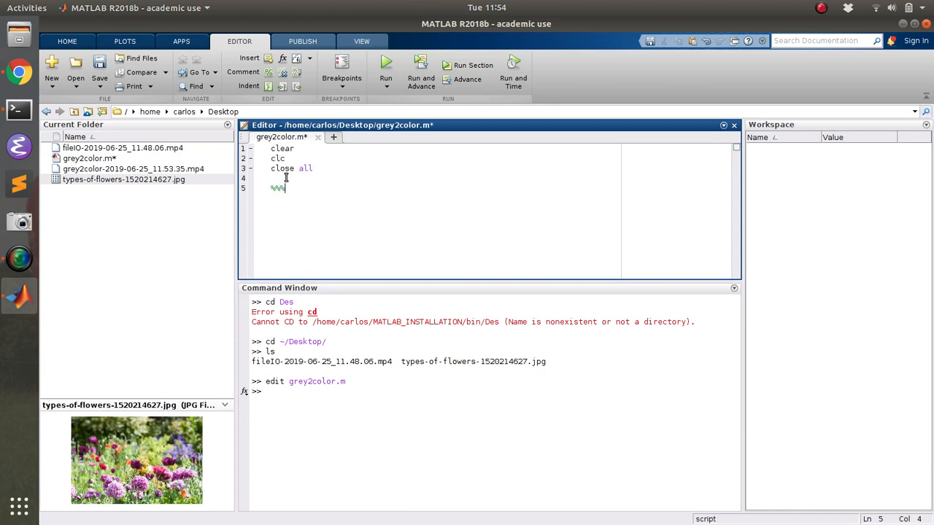
text(%import)
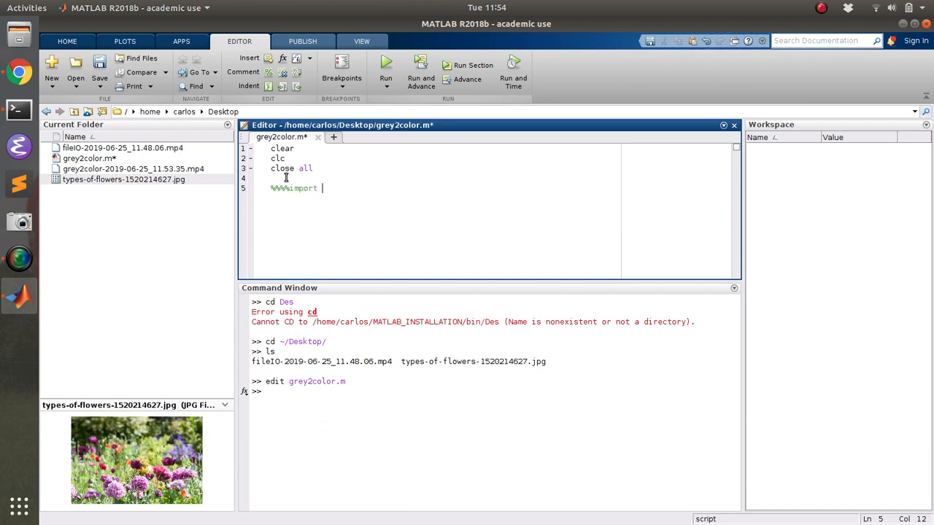
text(image)
text(A =)
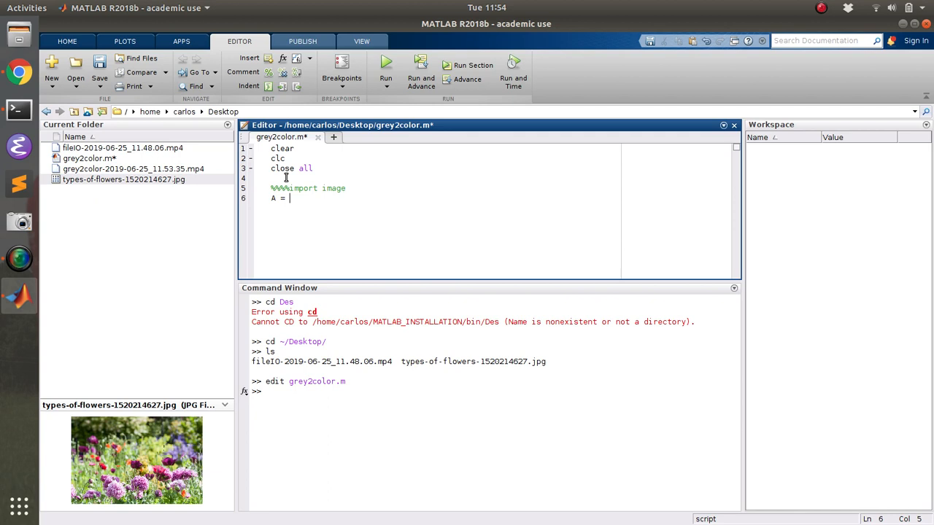
text(img = im)
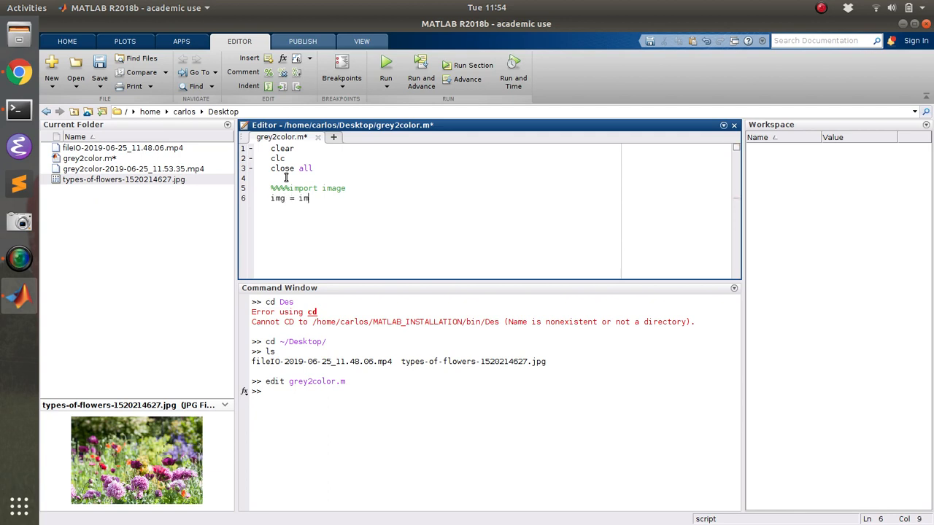
text(read()
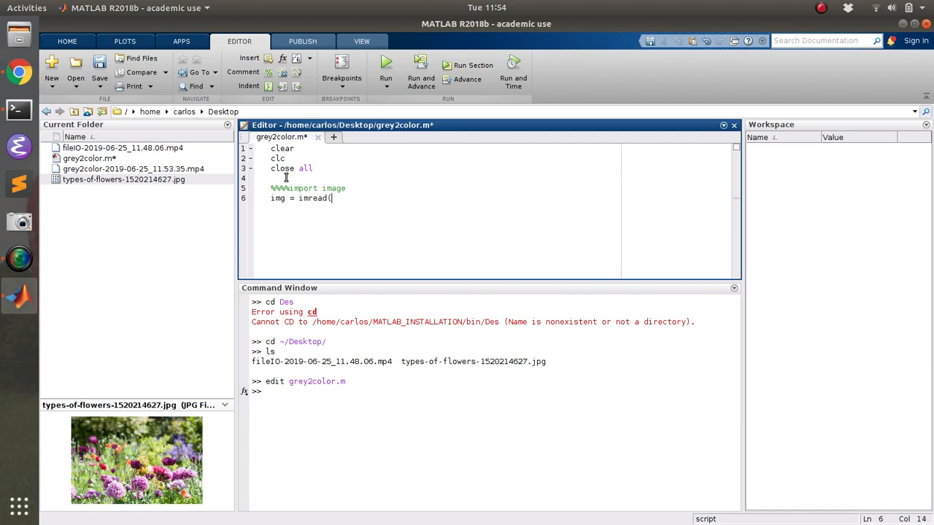
- Paste the flowers photo's file name into imread and display it with imshow(img)
right_click(123, 179)
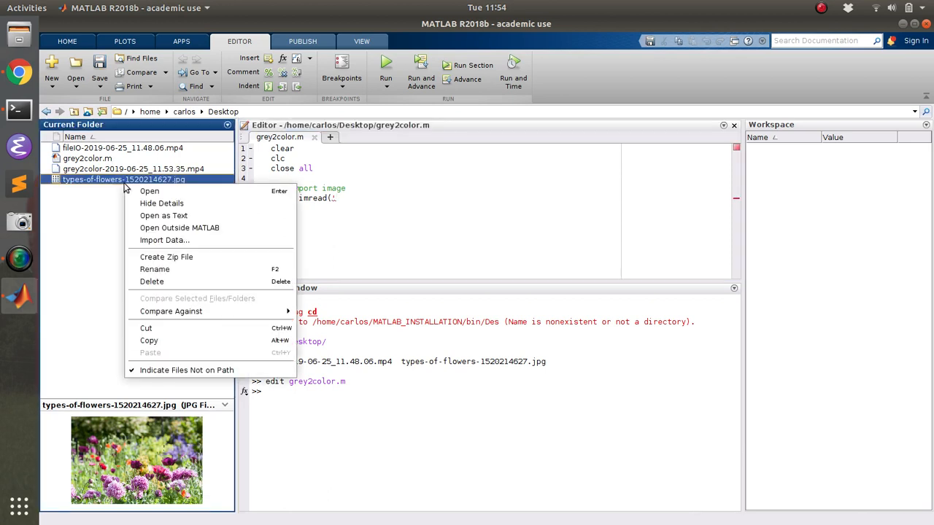
click(348, 208)
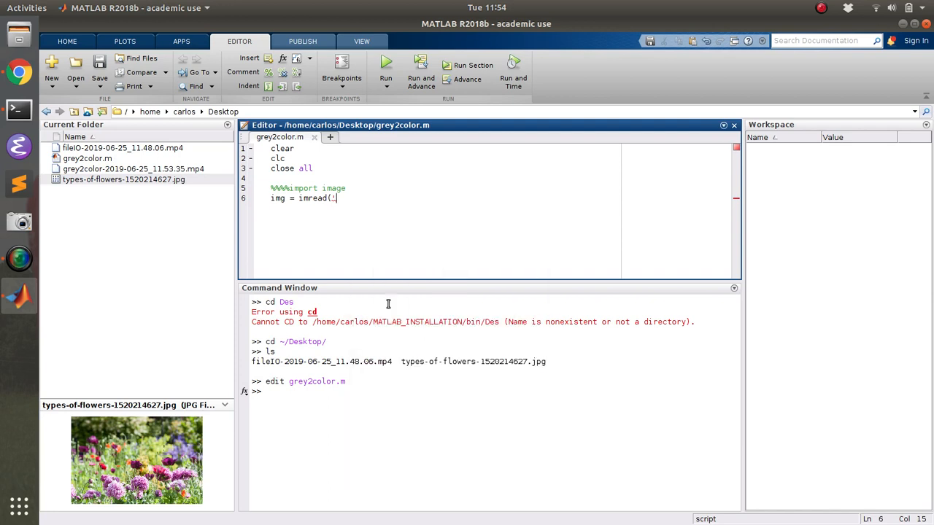
click(124, 178)
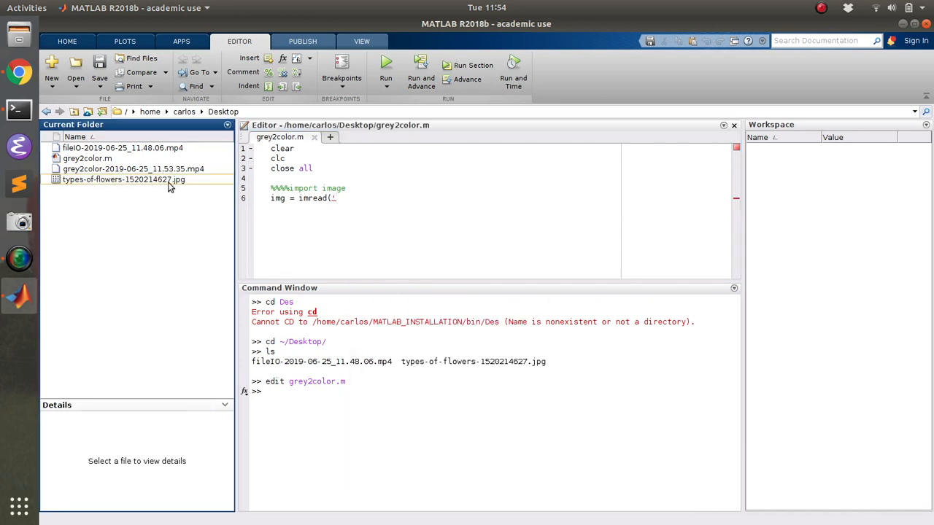
click(122, 179)
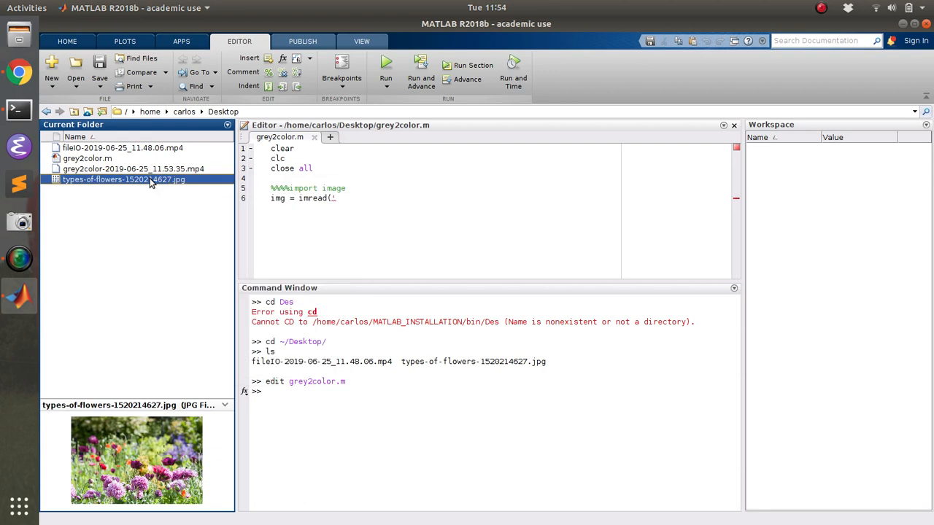
double_click(123, 179)
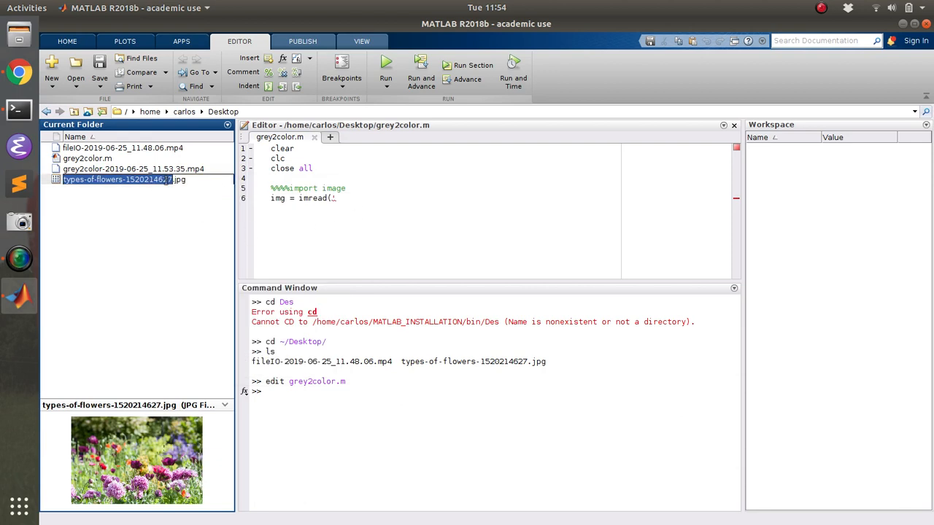
right_click(121, 180)
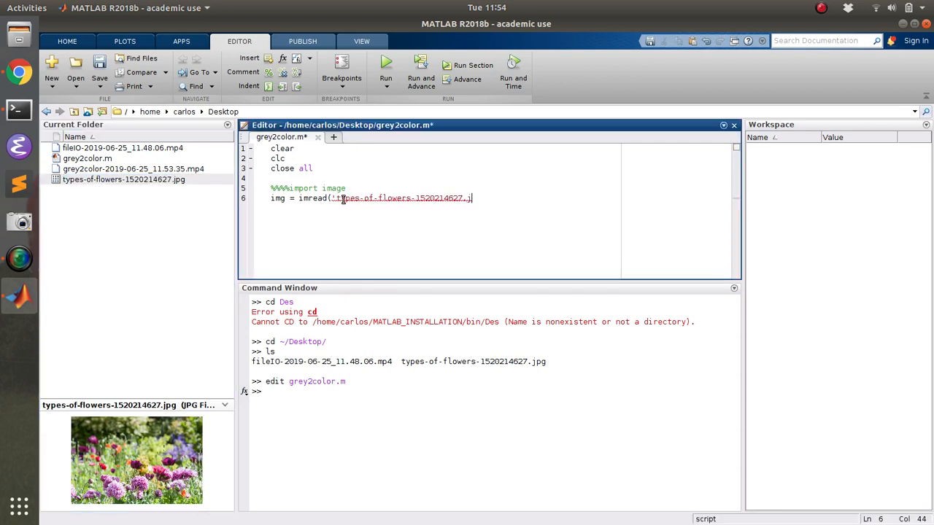
text('))
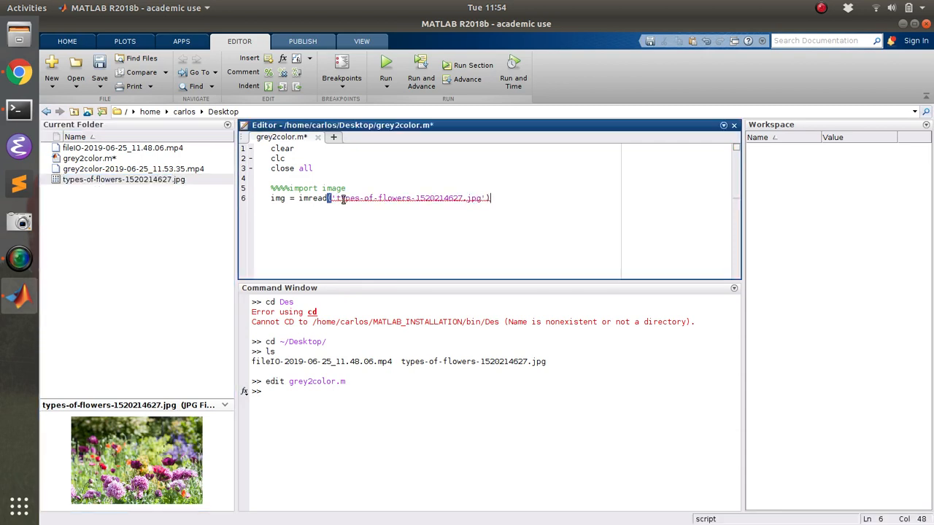
text(imshow)
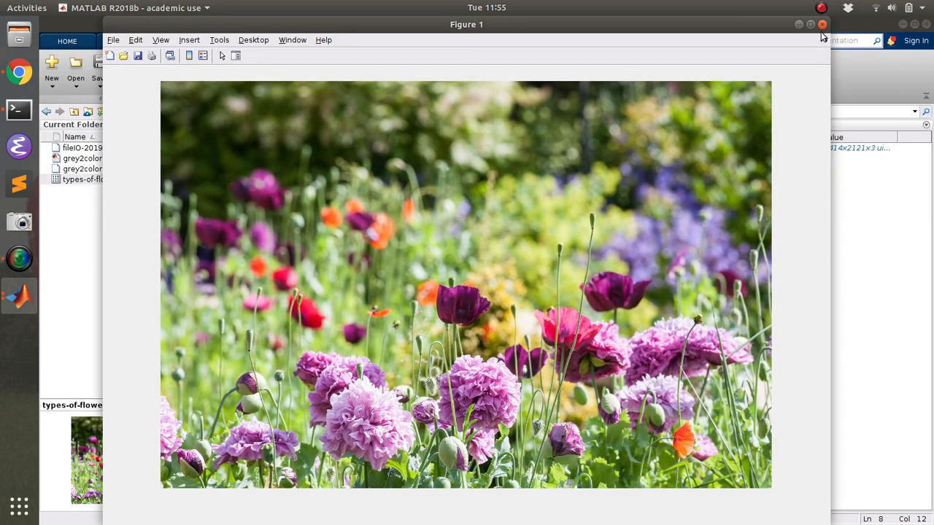
- Close Figure 1, add a '%%Convert this to greyscale' section, and inspect img
click(823, 24)
text(%%)
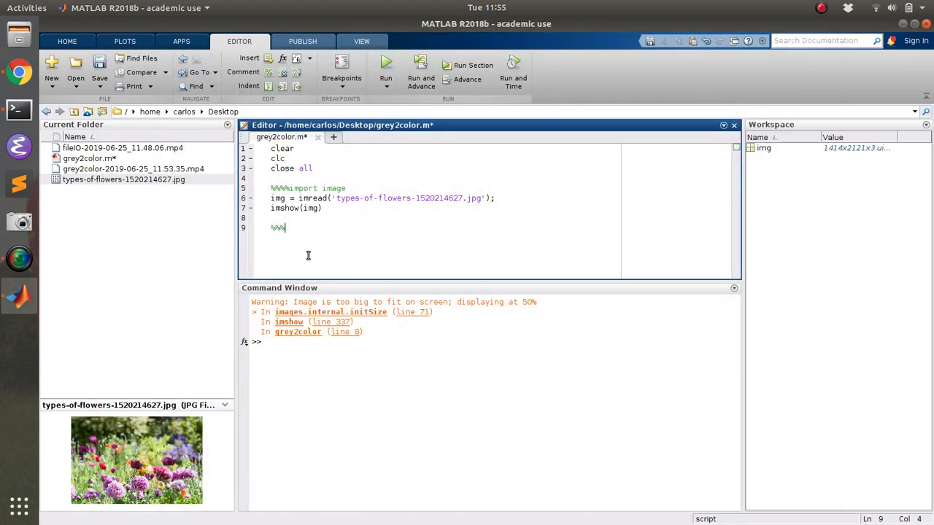
text(Convert this to greyscale)
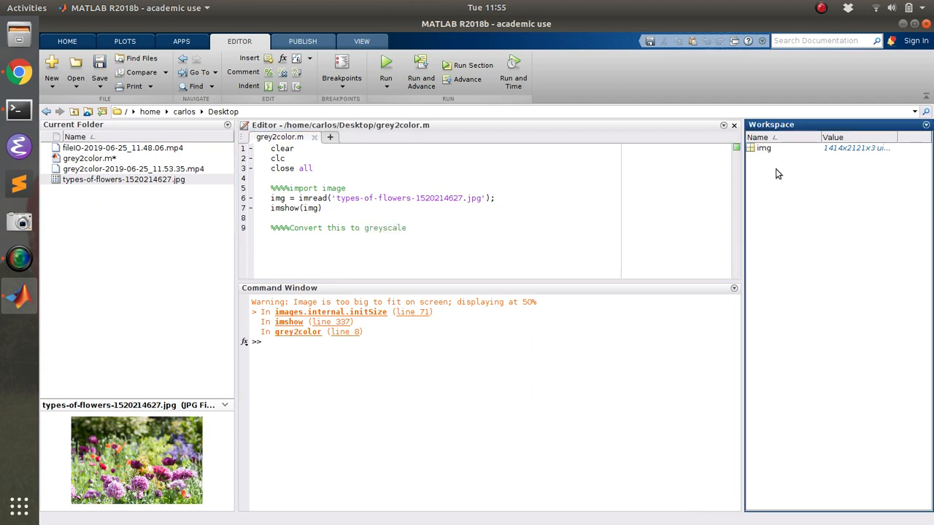
click(763, 148)
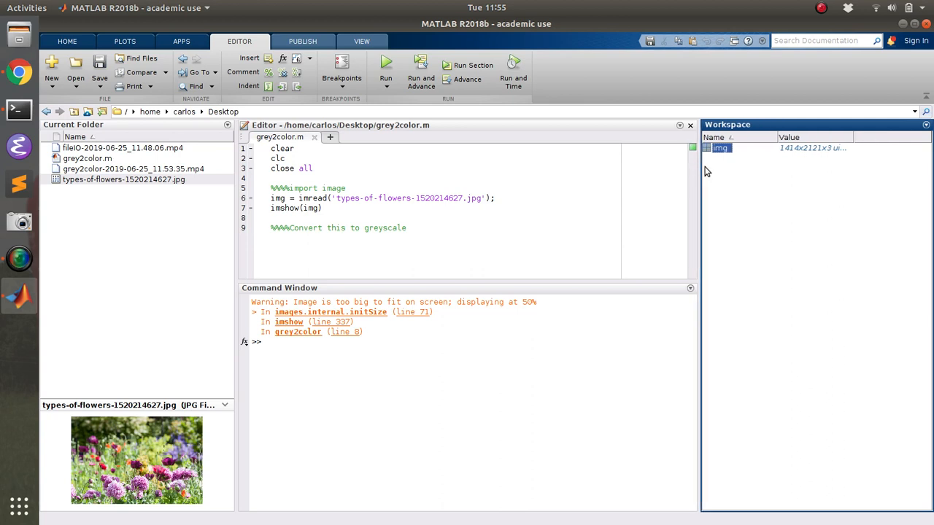
mouse_move(795, 158)
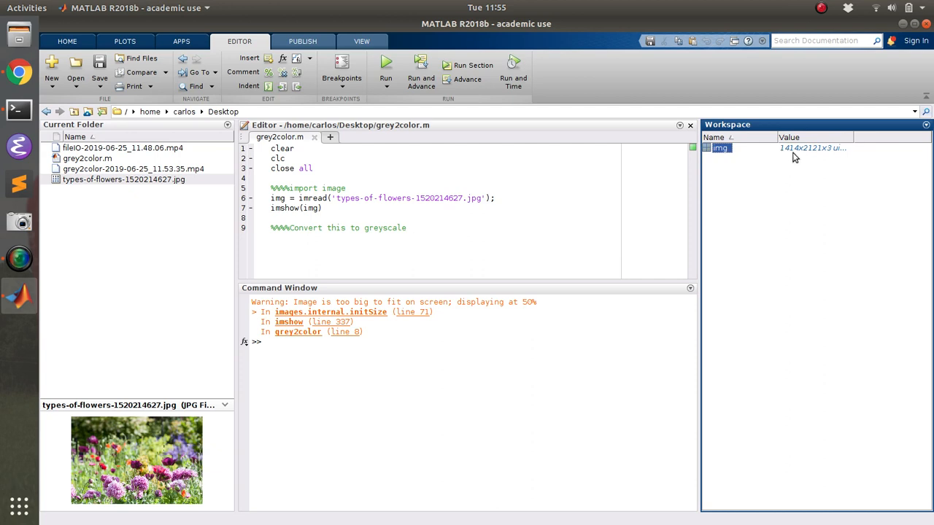
mouse_move(812, 157)
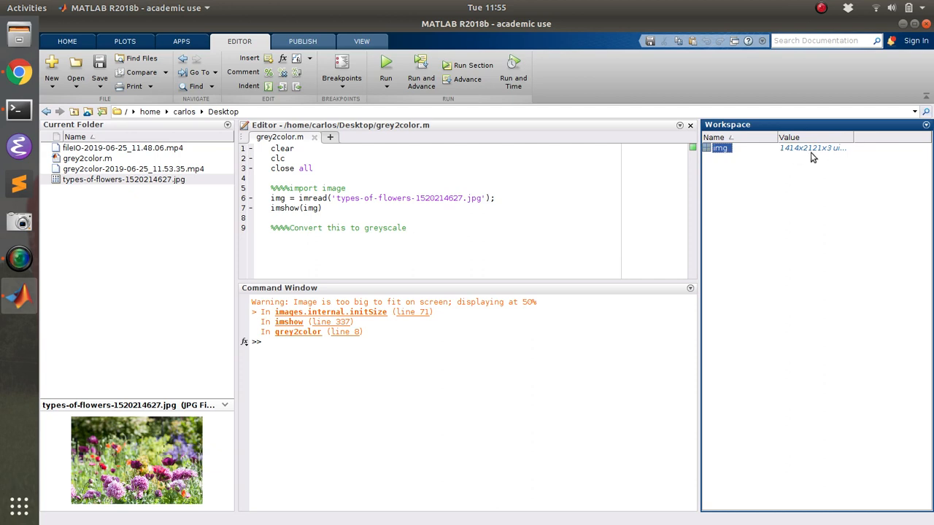
mouse_move(545, 207)
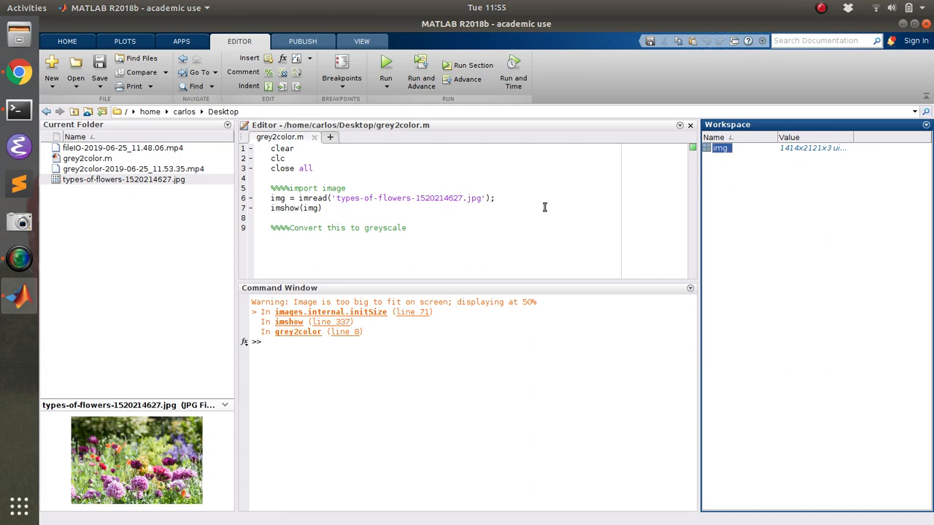
- Extract red, green and blue as img(:,:,1), img(:,:,2) and img(:,:,3)
text(r =)
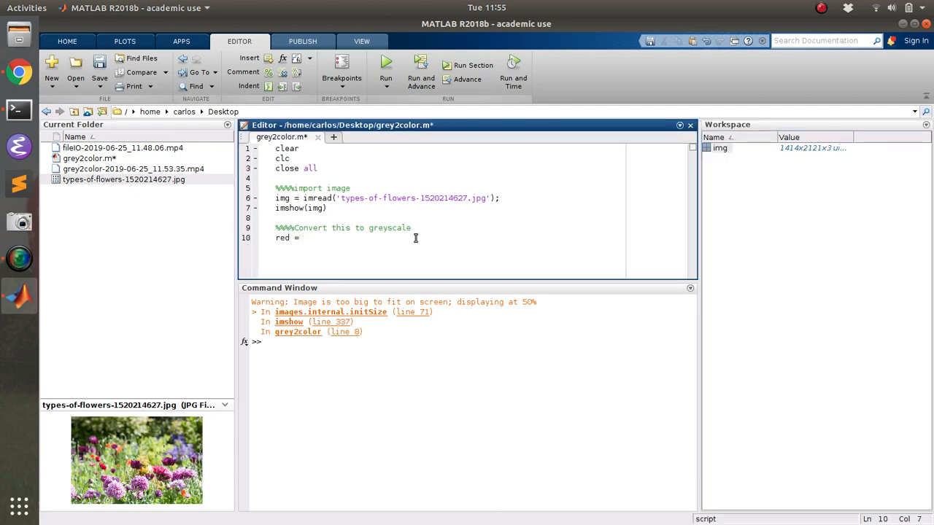
text(img(:)
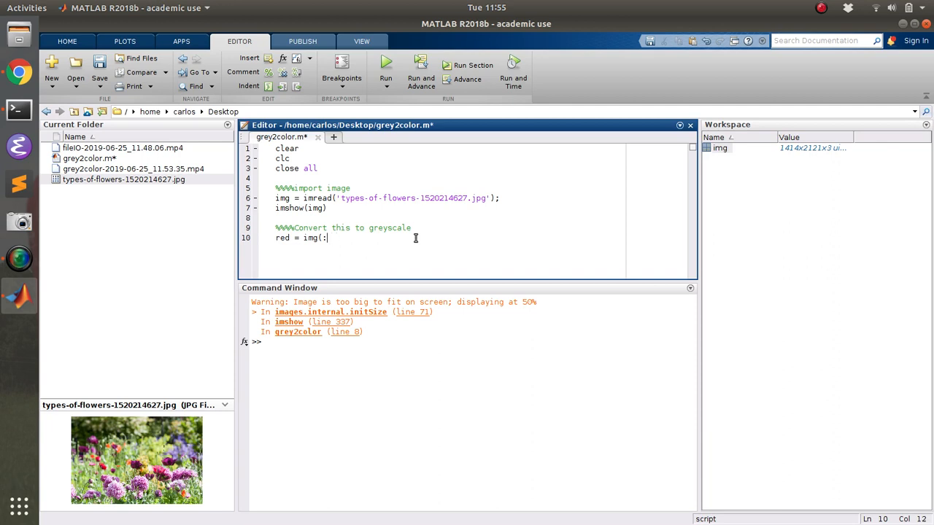
text(:,:,1);)
text(b)
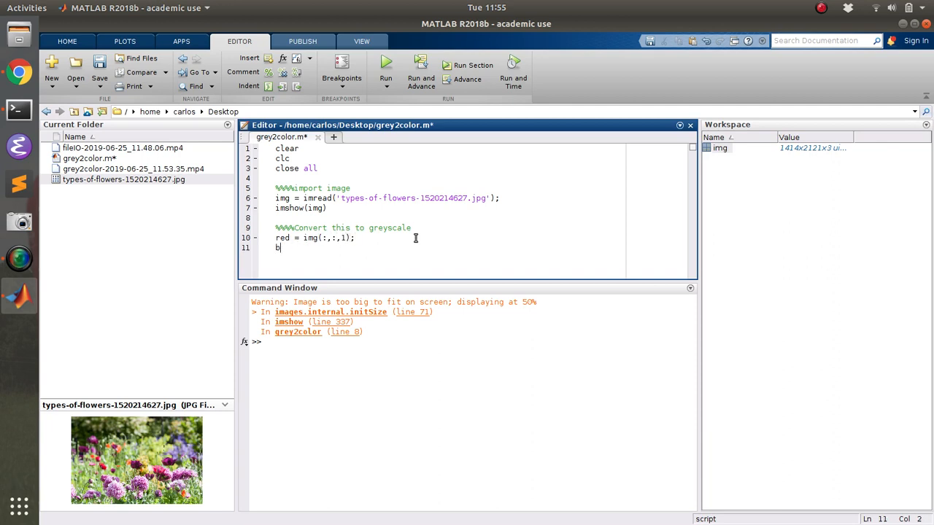
text(reen =)
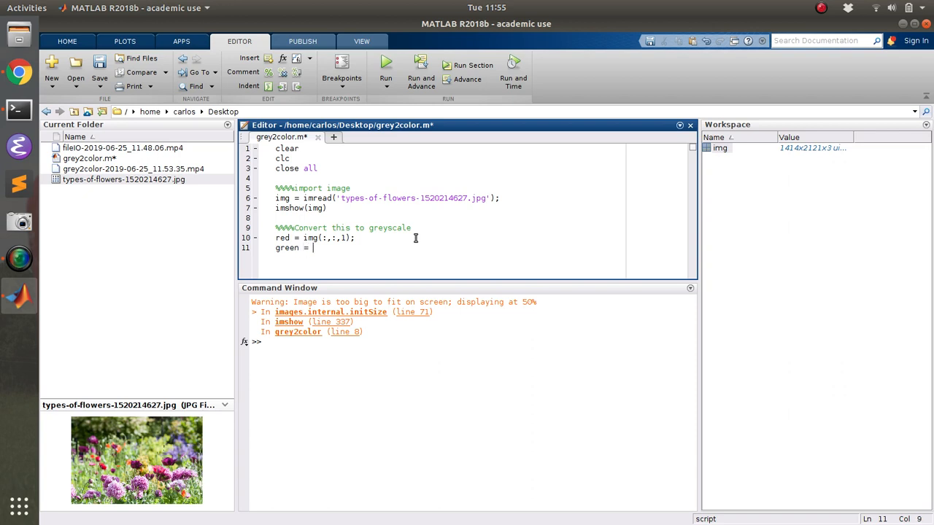
text(img(:,:,2);)
text(blue)
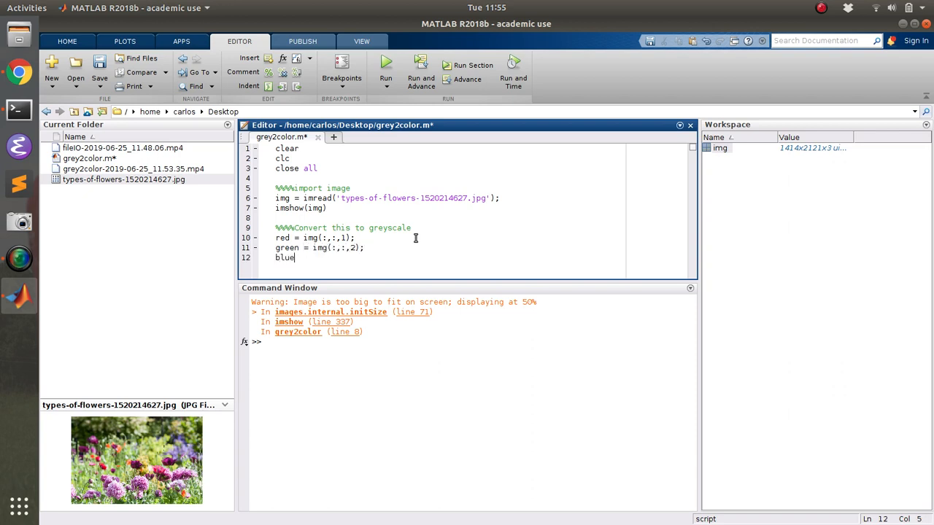
text(= img(:,:,3);)
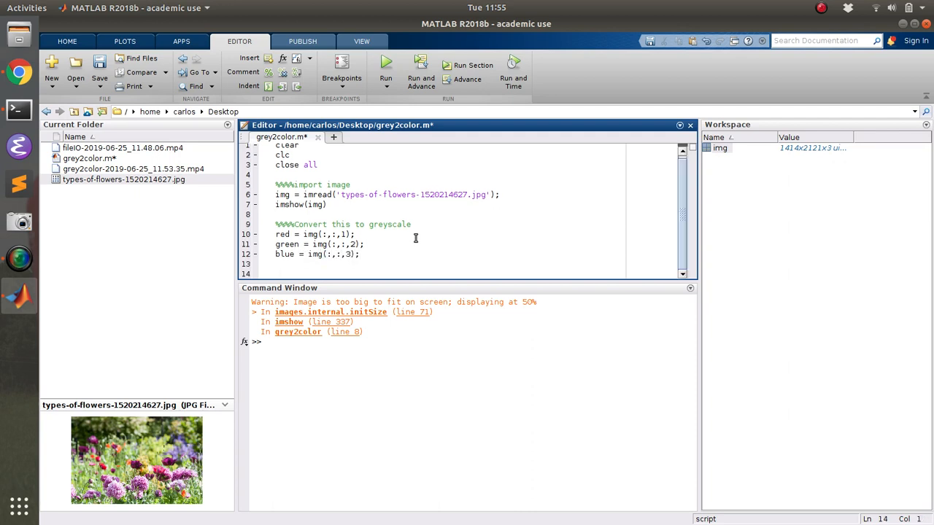
- Compute grey = uint8((double(red)+double(green)+double(blue))/3)
text(grey =)
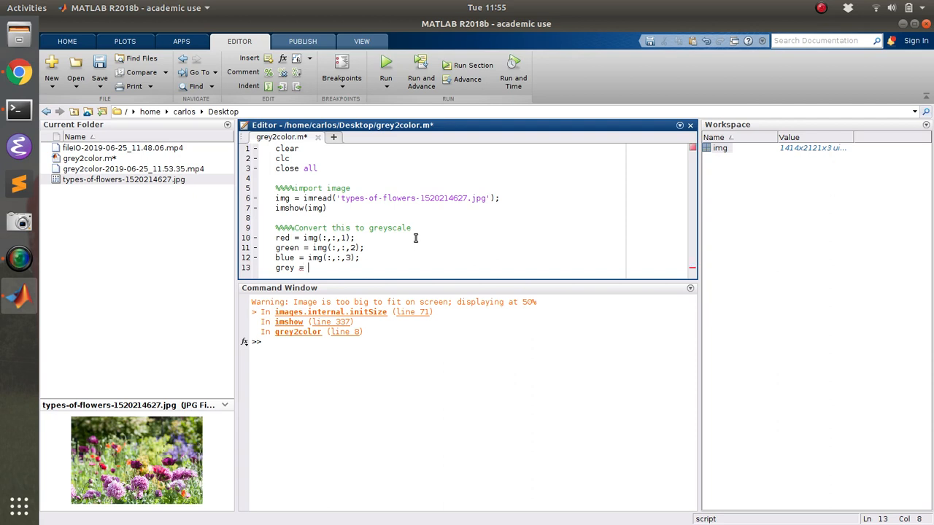
mouse_move(788, 164)
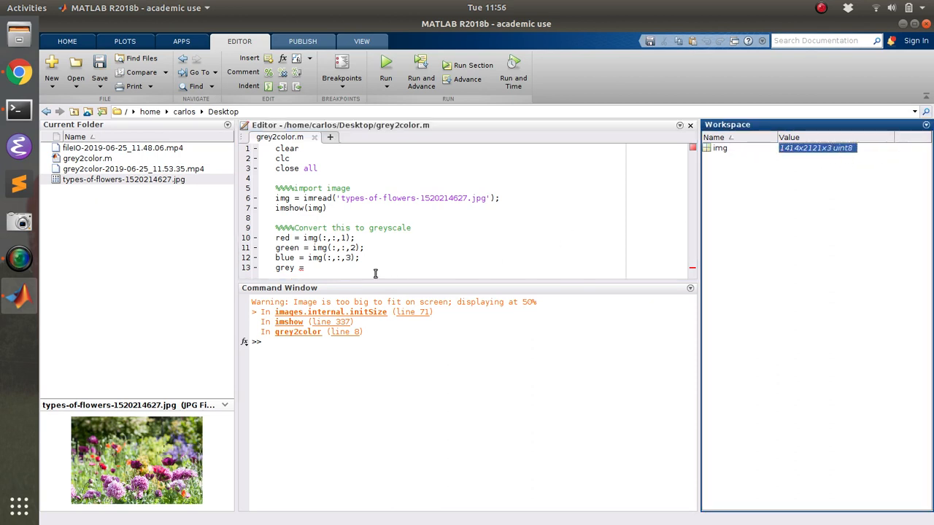
click(375, 274)
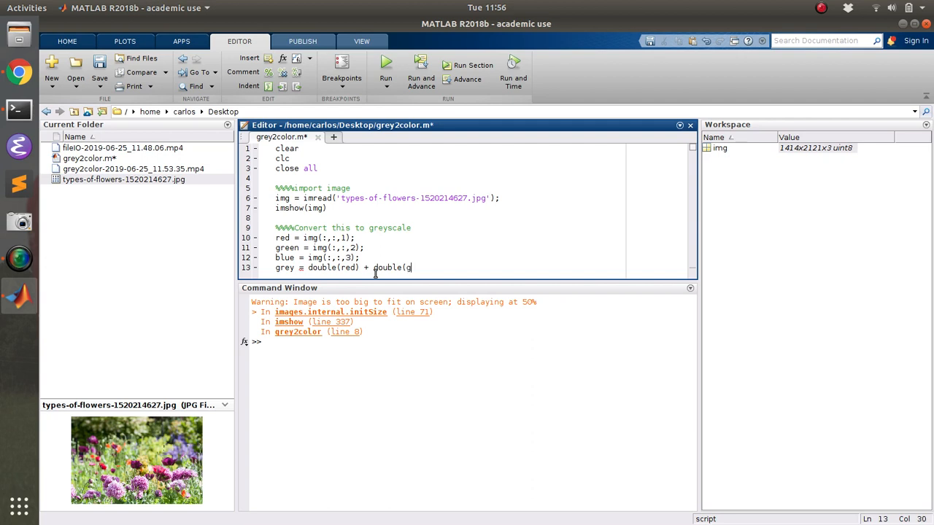
text(reen) + double)
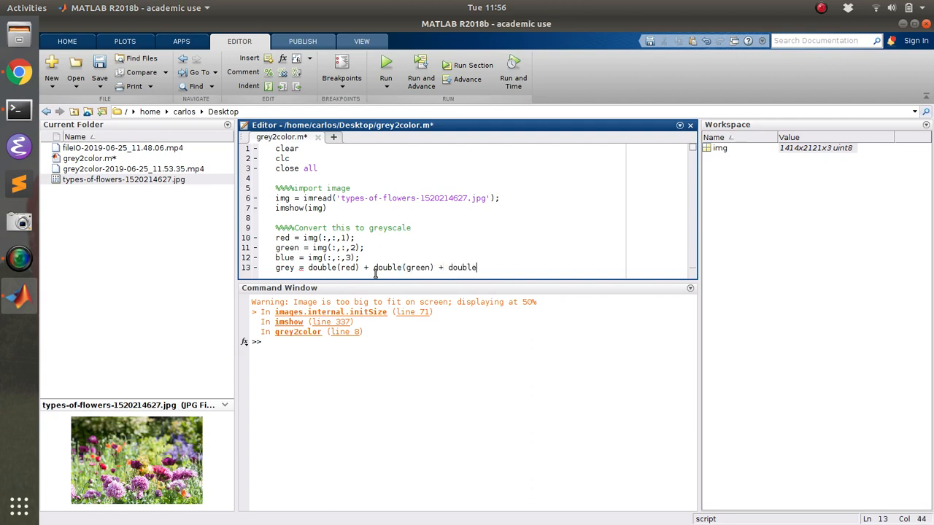
text((blue))
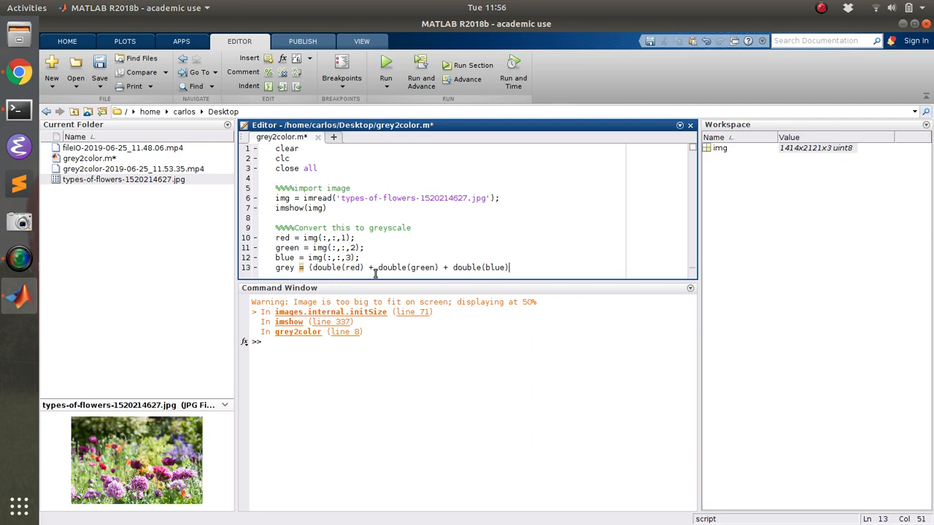
text(/3)
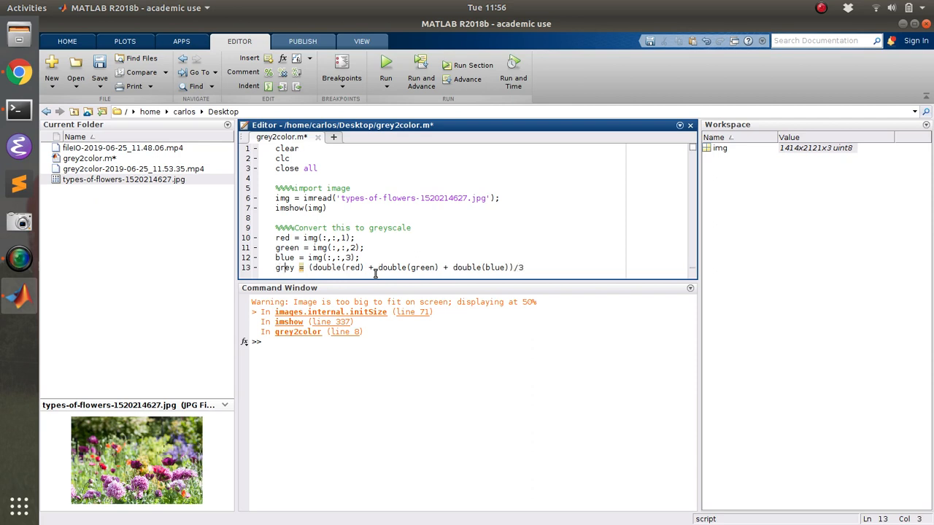
text(uint8()
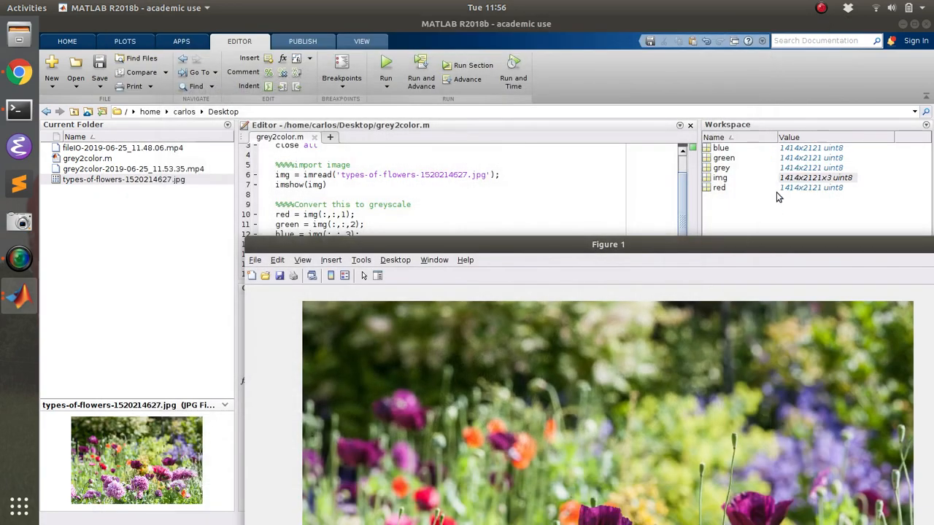
- Run the script and inspect the 1414x2121 uint8 grey variable in the Workspace
click(386, 65)
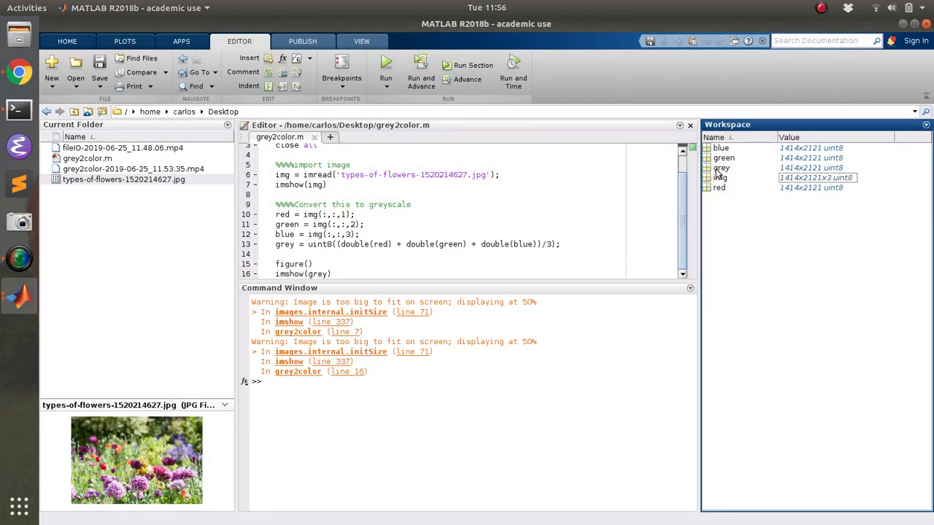
click(720, 168)
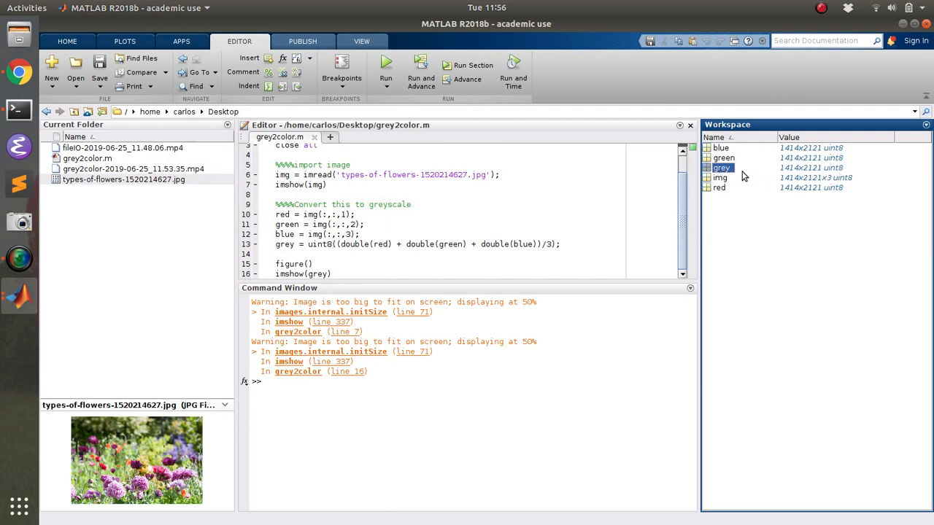
- Add a '%%%Convert back to color' section with 'colormap jet' and run it to show Figure 2
click(332, 273)
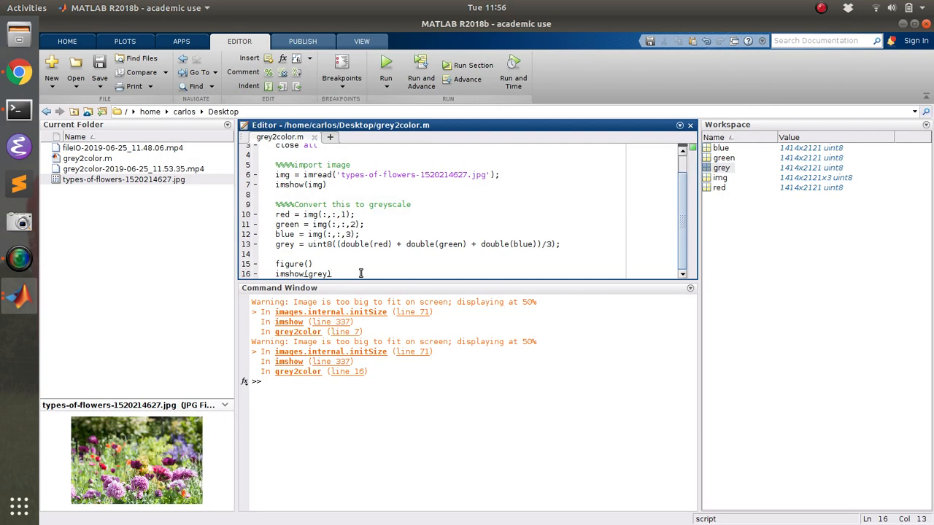
text(%%%%Convert back to)
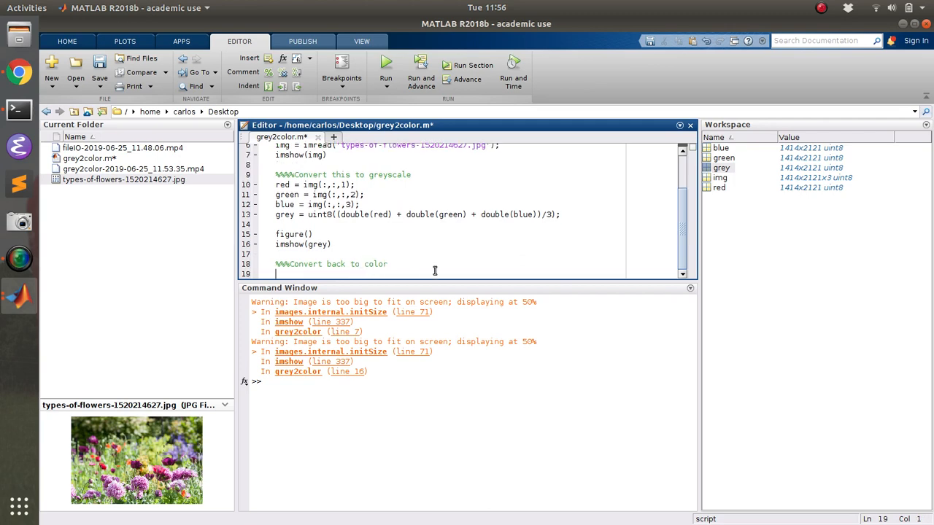
text(colormap jet)
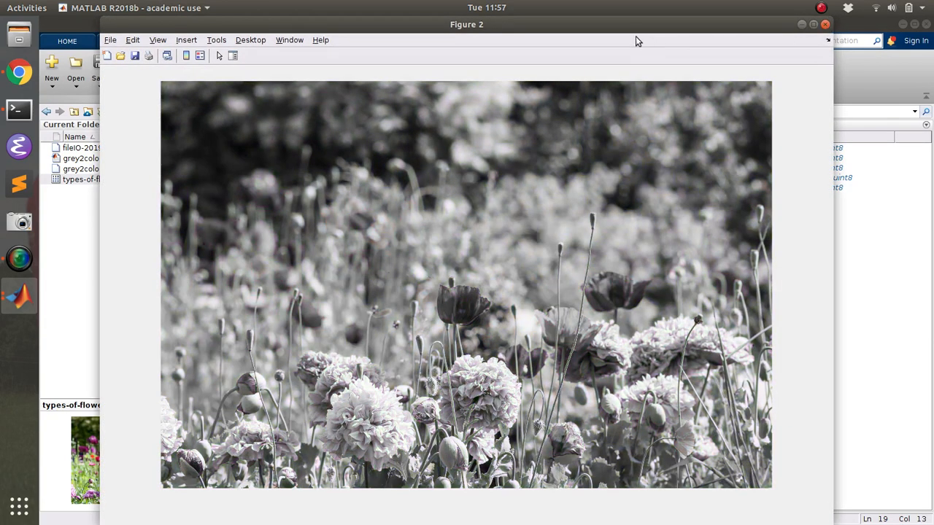
- Dock the figure beside MATLAB, apply jet, bone, summer and lines colormaps, then run help colormap
text(colormap je)
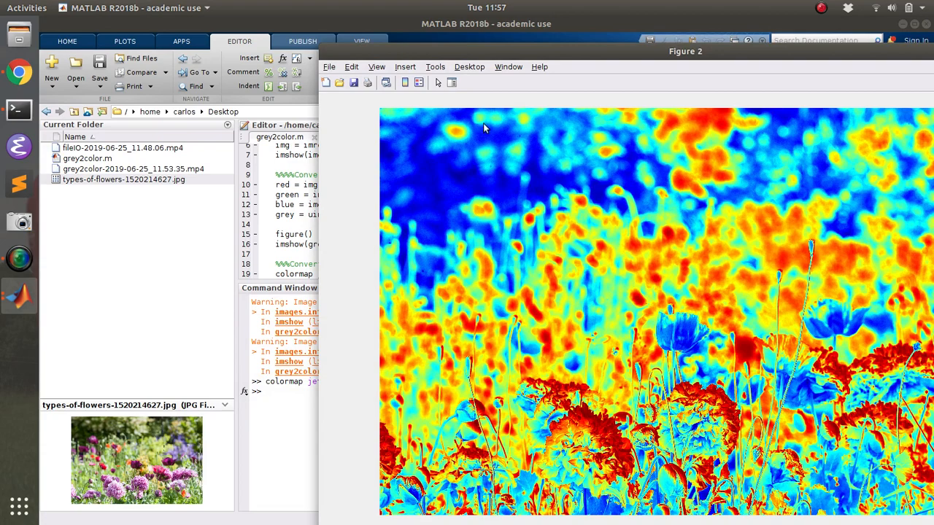
drag(686, 51, 567, 51)
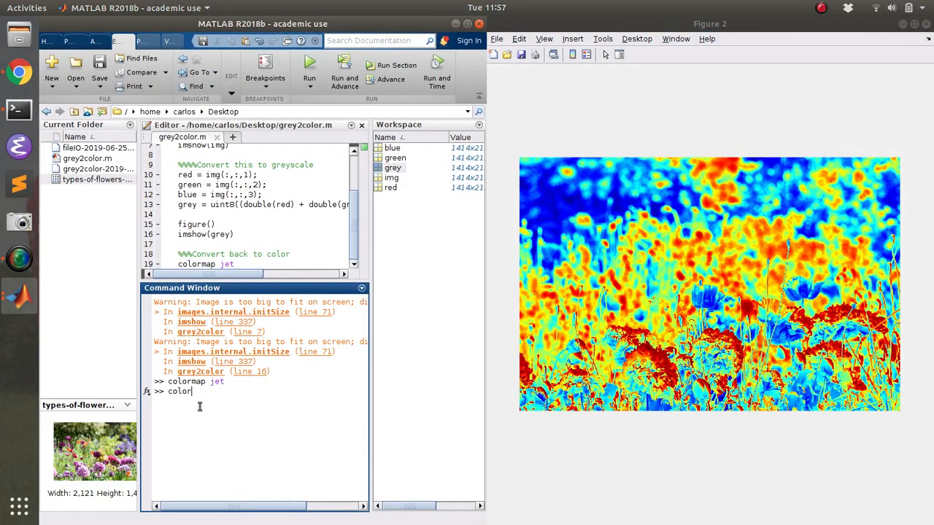
text(colormap bone)
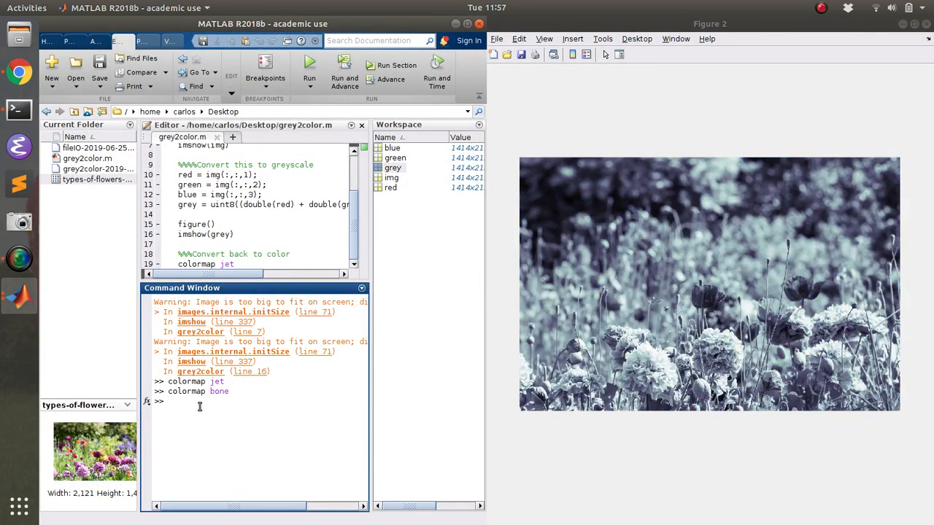
text(colormap summer)
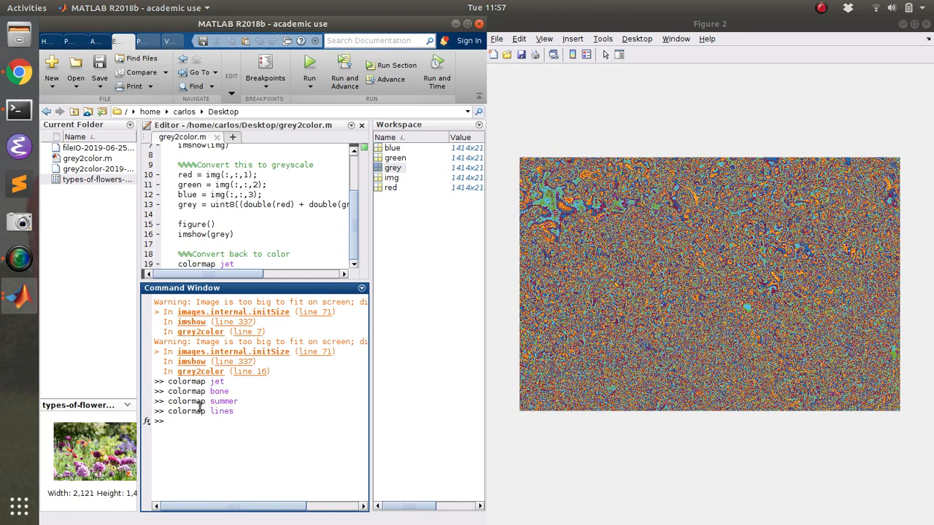
text(help col)
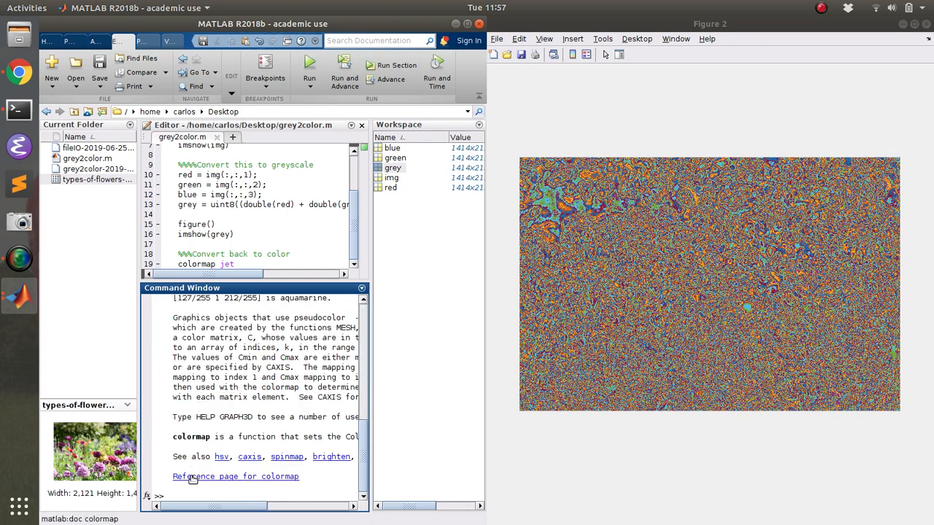
click(235, 476)
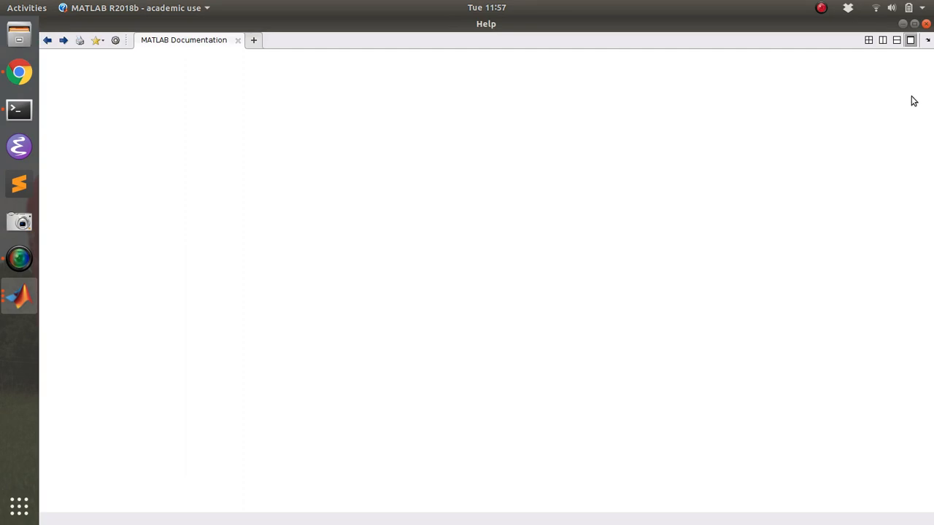
mouse_move(903, 109)
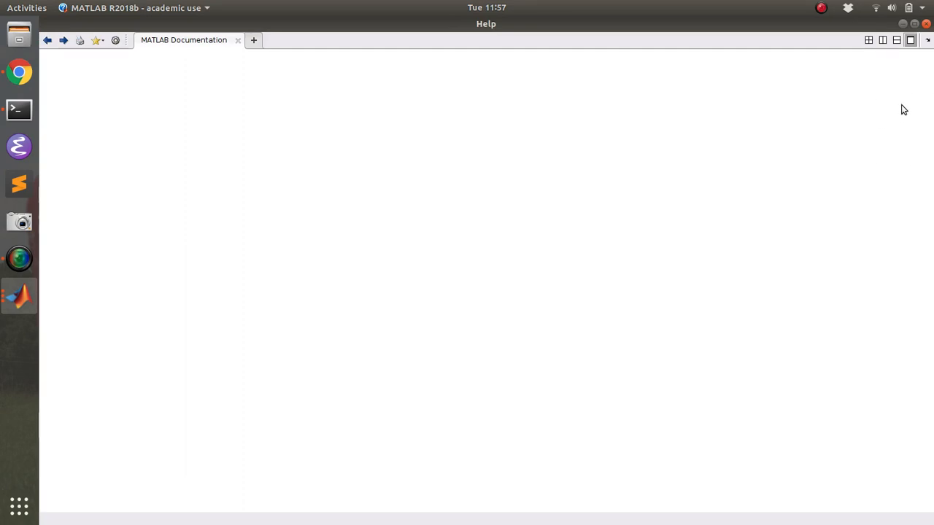
mouse_move(766, 54)
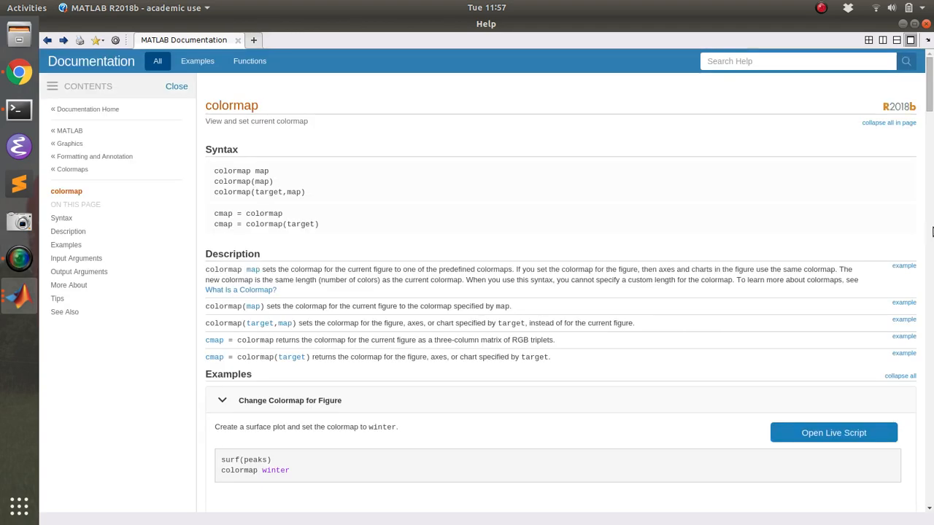
scroll(down, 3)
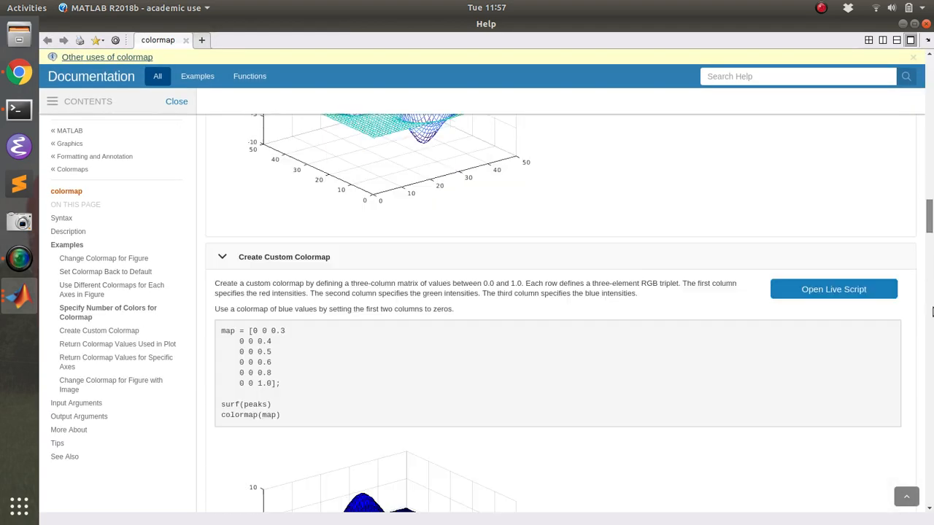
scroll(down, 3)
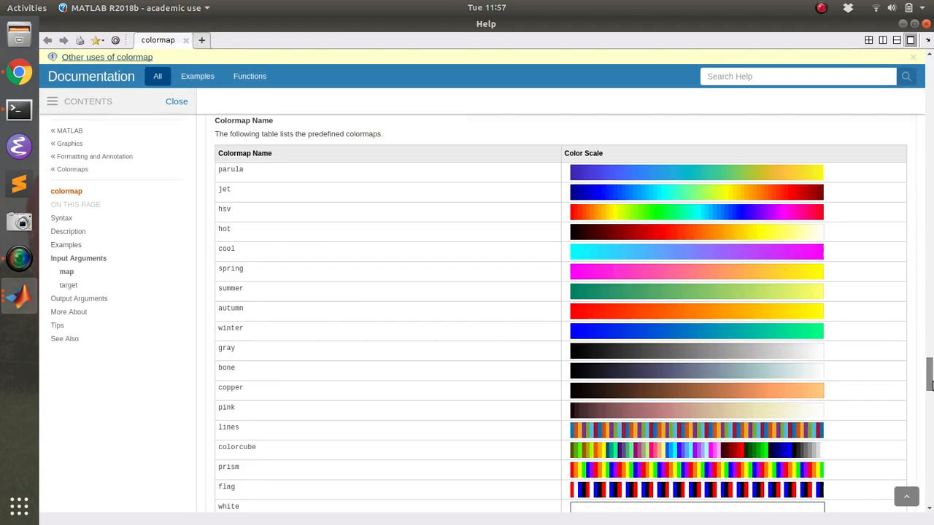
scroll(down, 3)
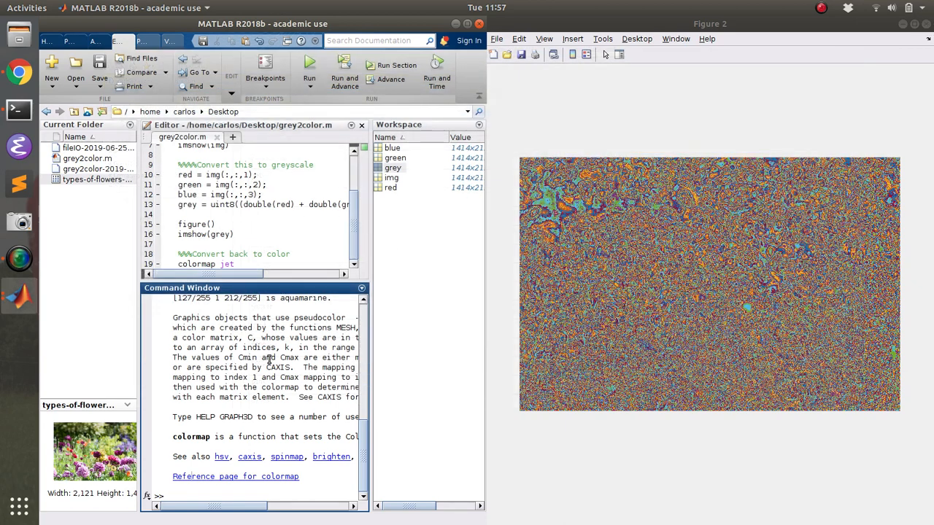
- Comment the jet line as '% short way - >', store C = colormap('jet'), and close Figure 1
text(col)
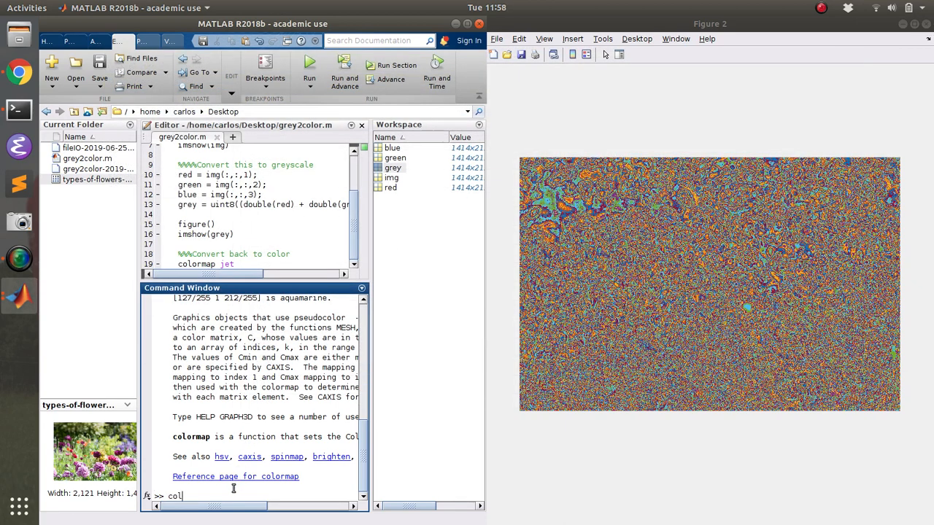
text(ormap jet)
click(247, 264)
text(% )
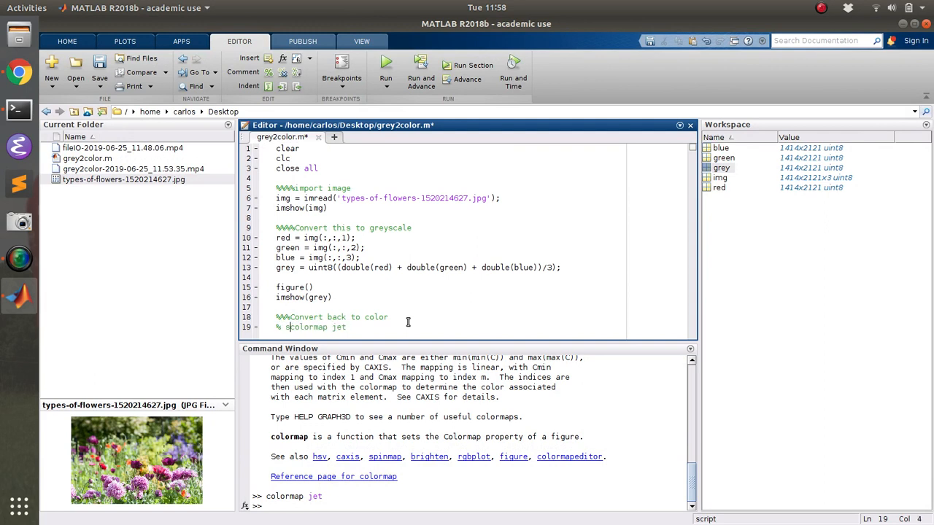
text(short way - >)
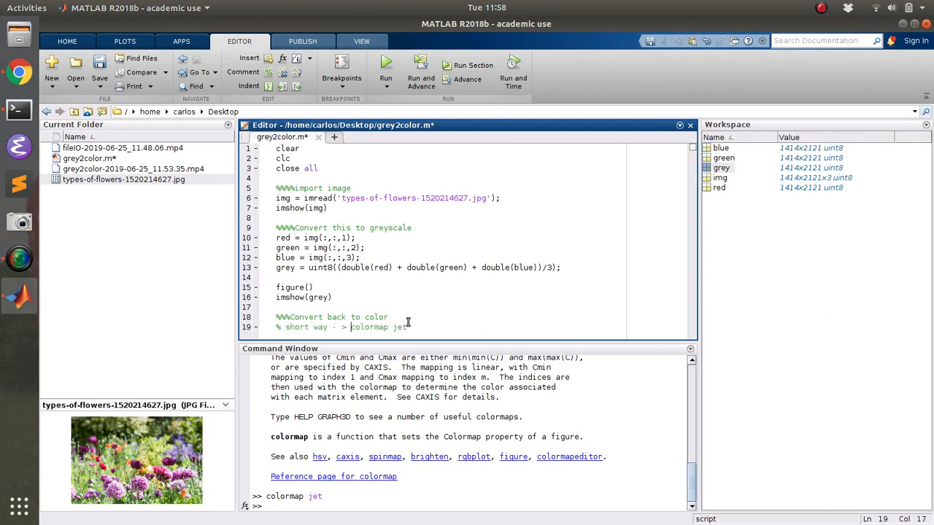
key(enter)
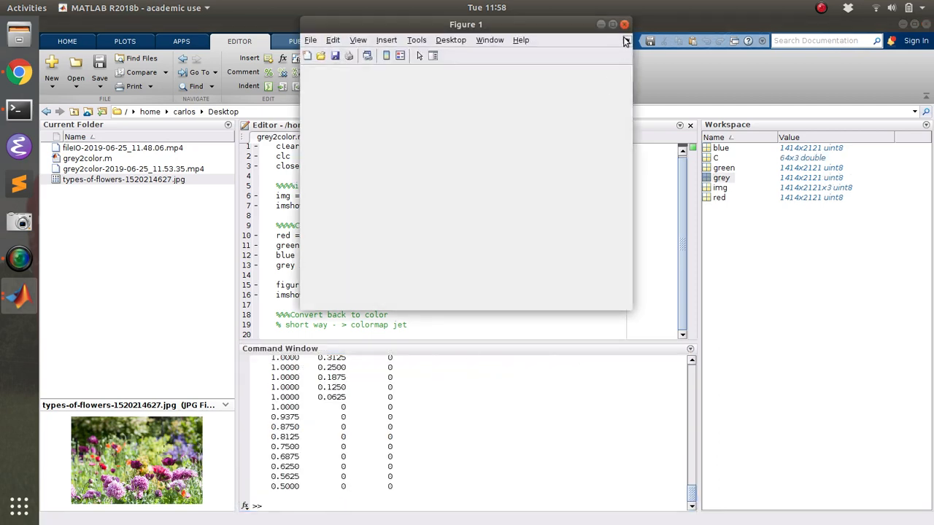
click(624, 24)
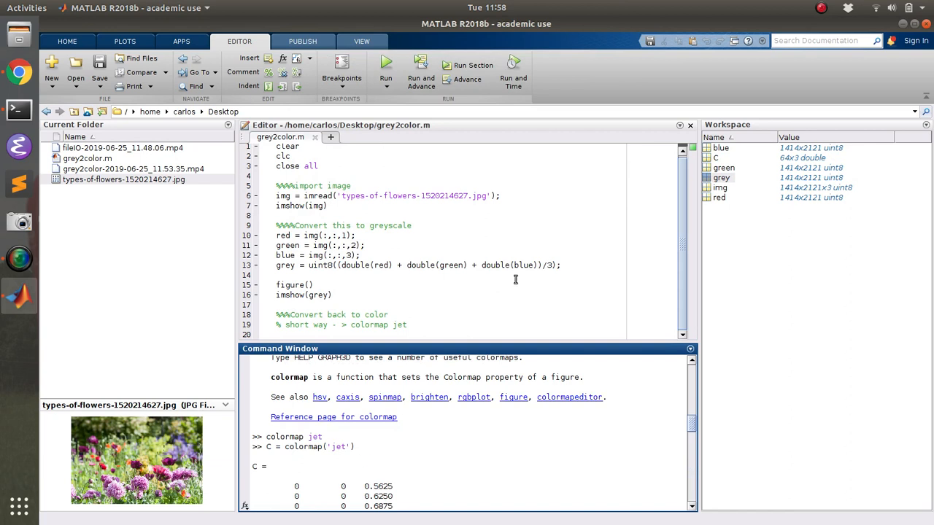
click(729, 168)
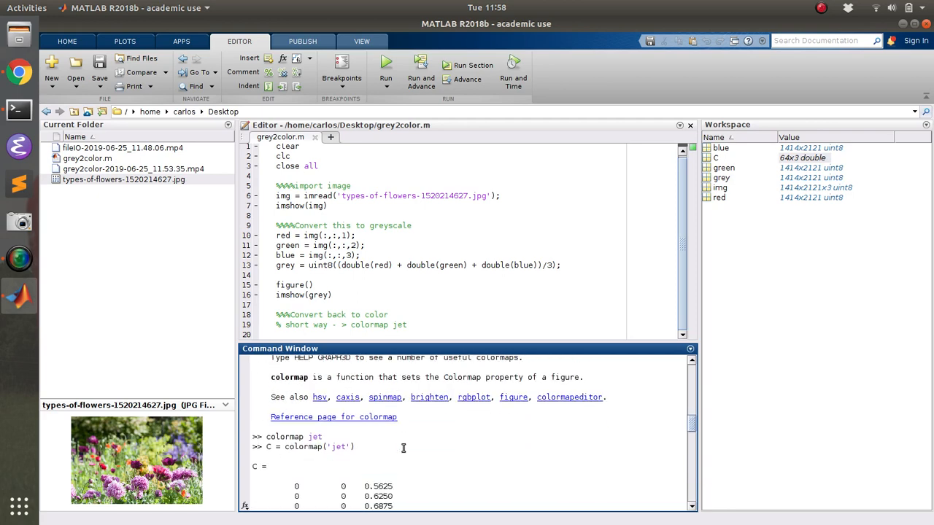
- Run grey(1:5,1:5) to show the top-left 5x5 grey pixel values
text(g)
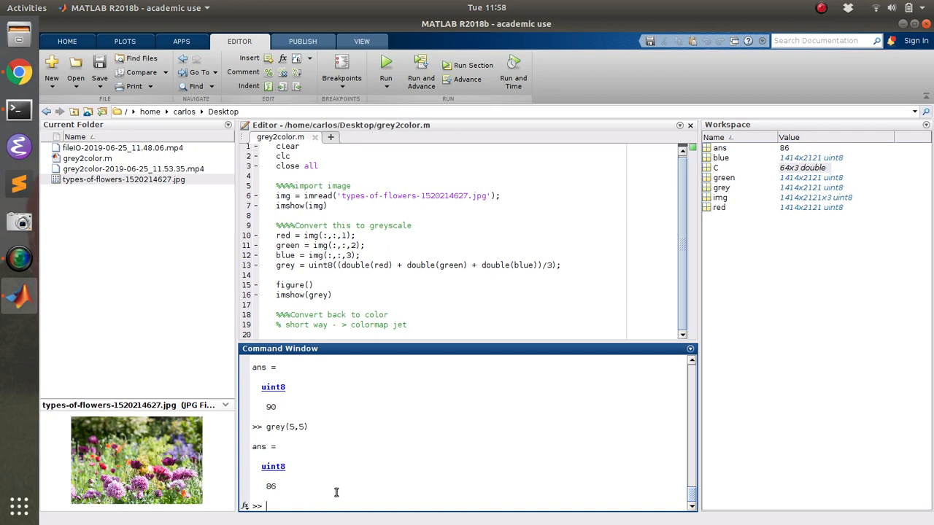
text(grey(1:5,1)
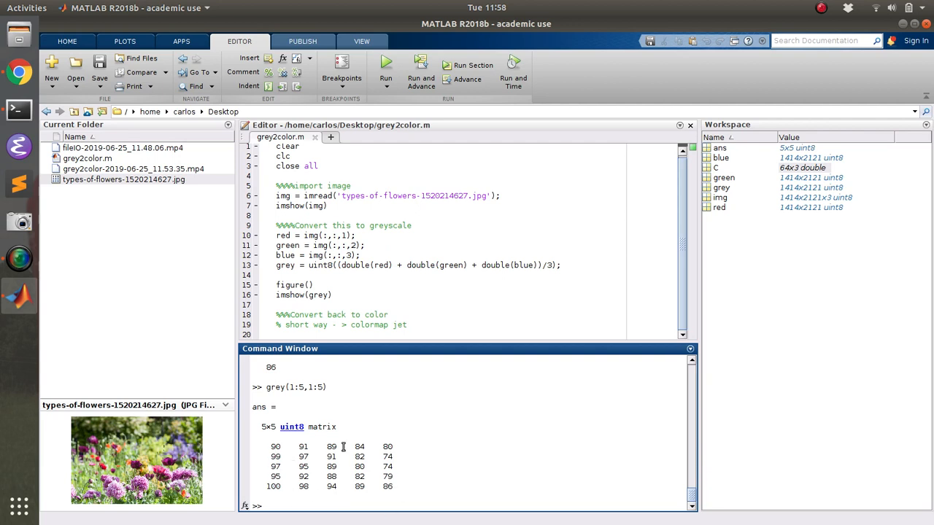
mouse_move(378, 473)
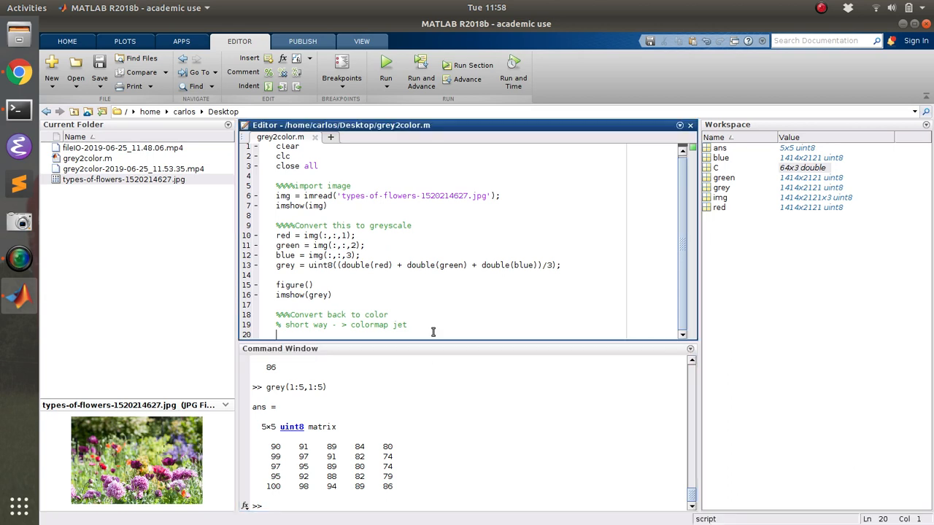
- Add %%% comments explaining each 0–255 grey value corresponds to a colormap row
text(%%%)
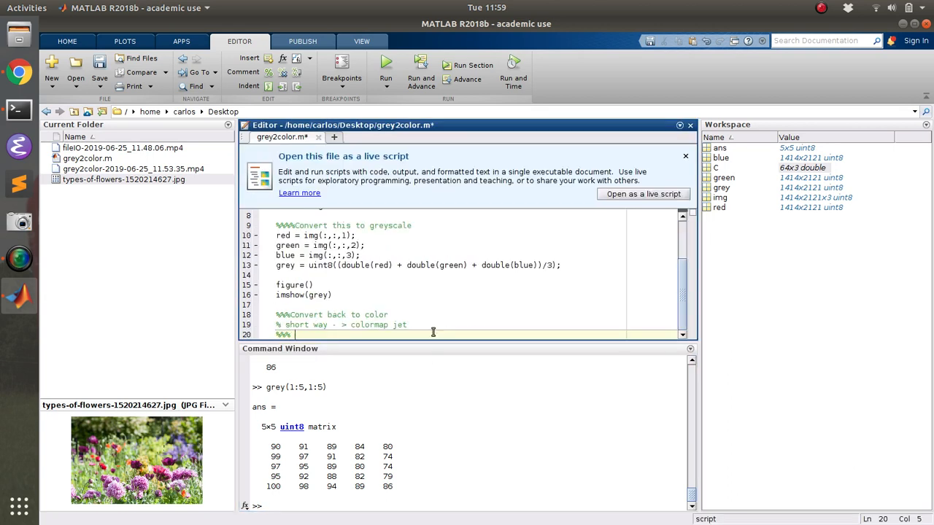
text(0 to 255 -> 0 to 64 - take e)
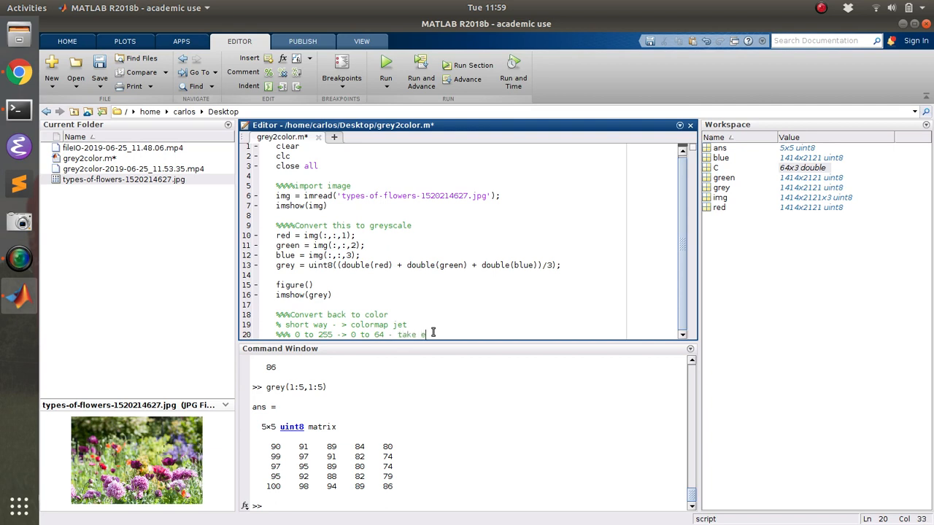
text(very grey scale pixel and)
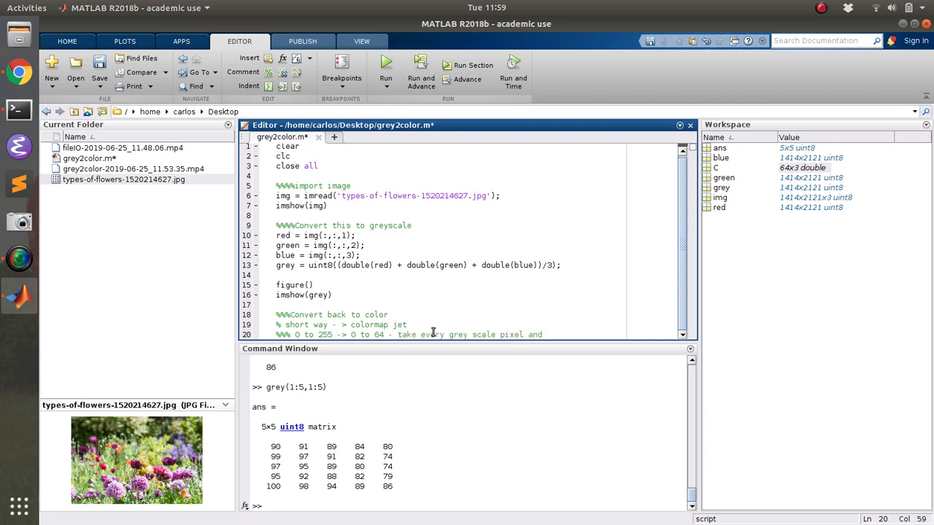
text(correspond tha)
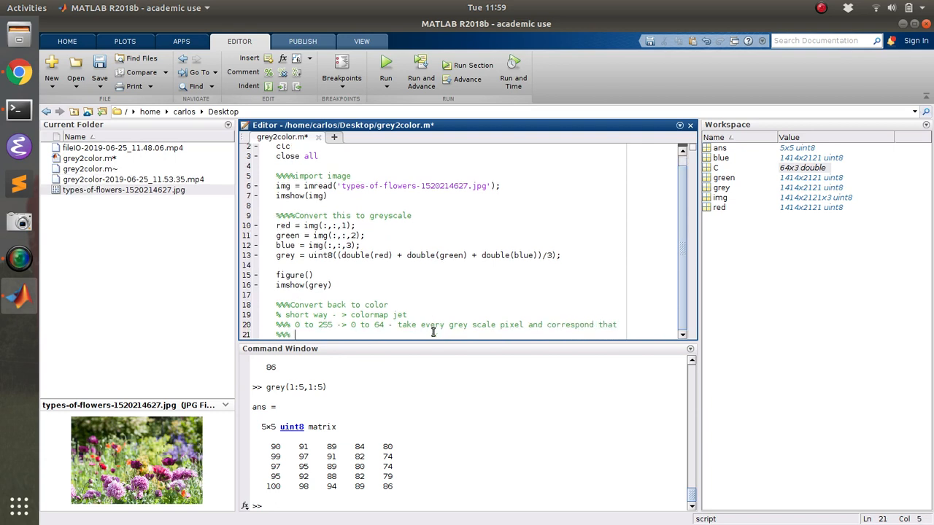
text(to a row in the colormap)
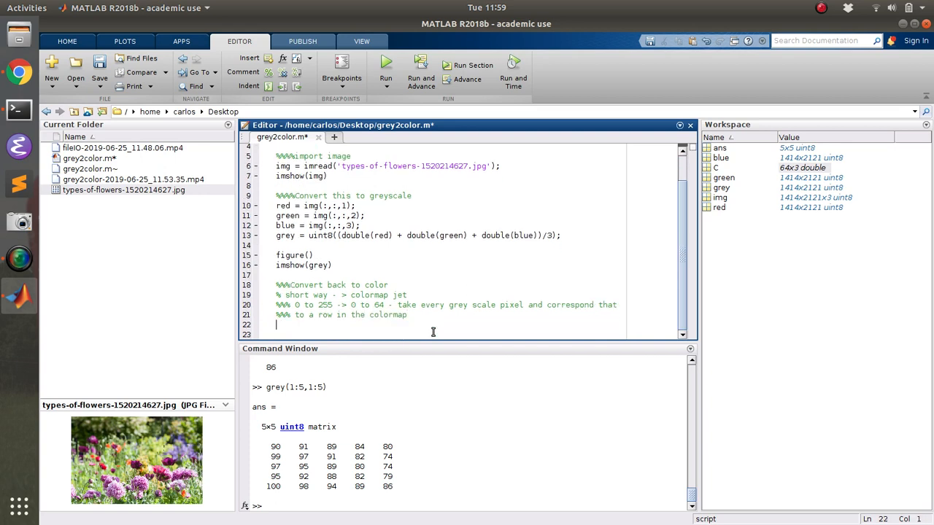
- Define C = uint8(255*colormap('jet')), the jet colormap scaled to 0–255
text(C)
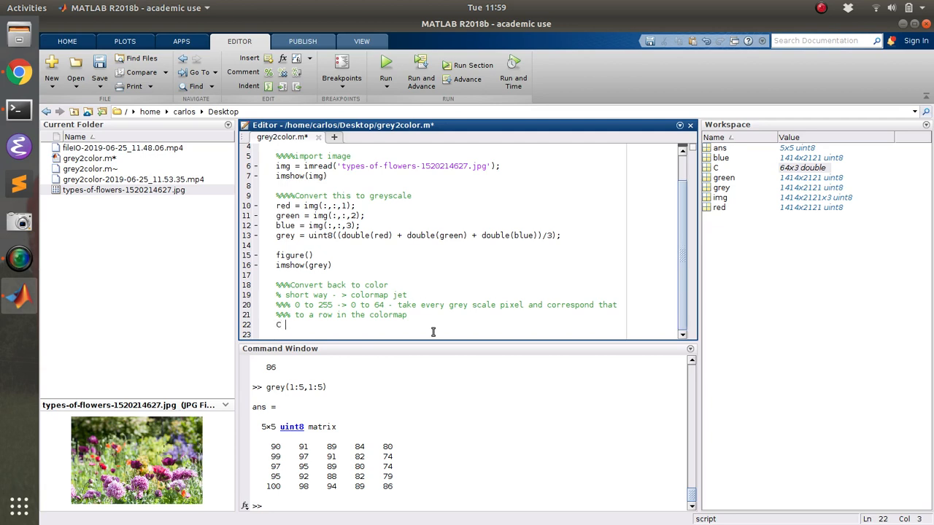
text(= colo)
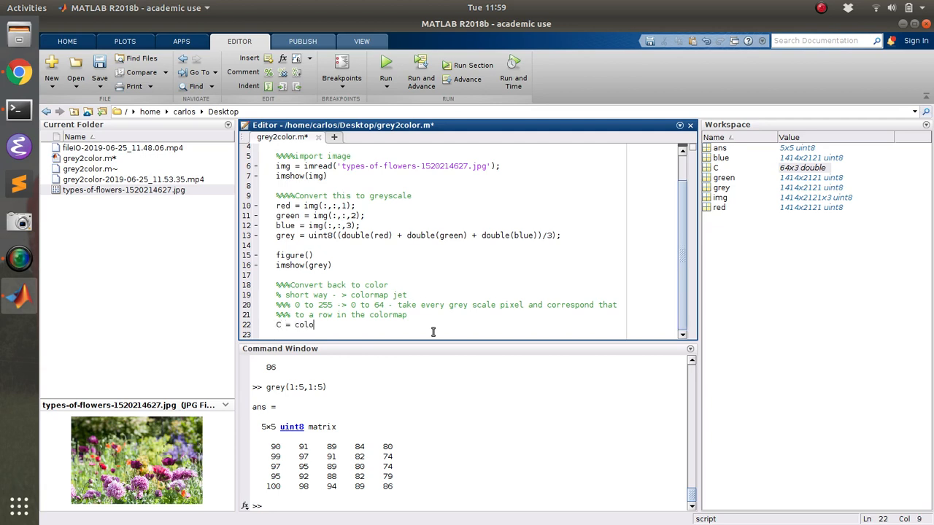
text(map('jet'));)
text([rimg,cimg)
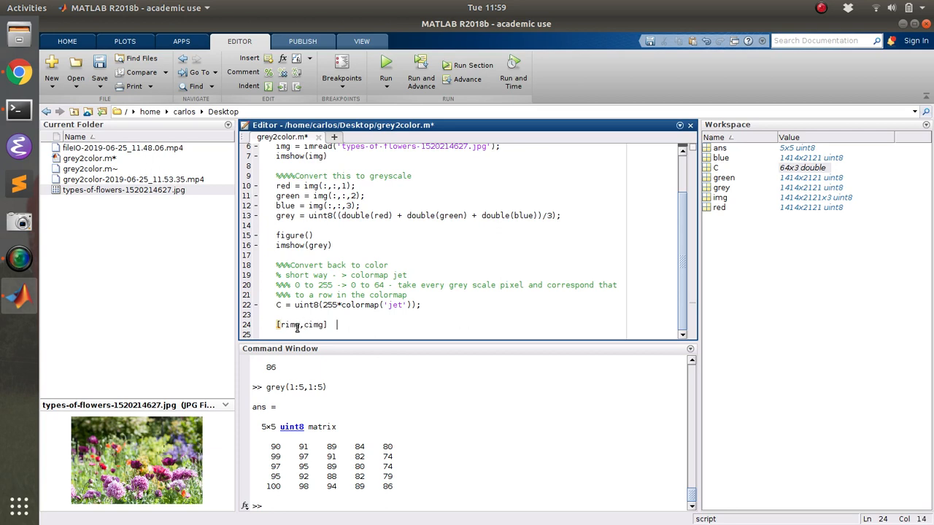
- Add [rimg,cimg] = size(img) and nested idx/jdx for loops over rows and columns
text(= size(A))
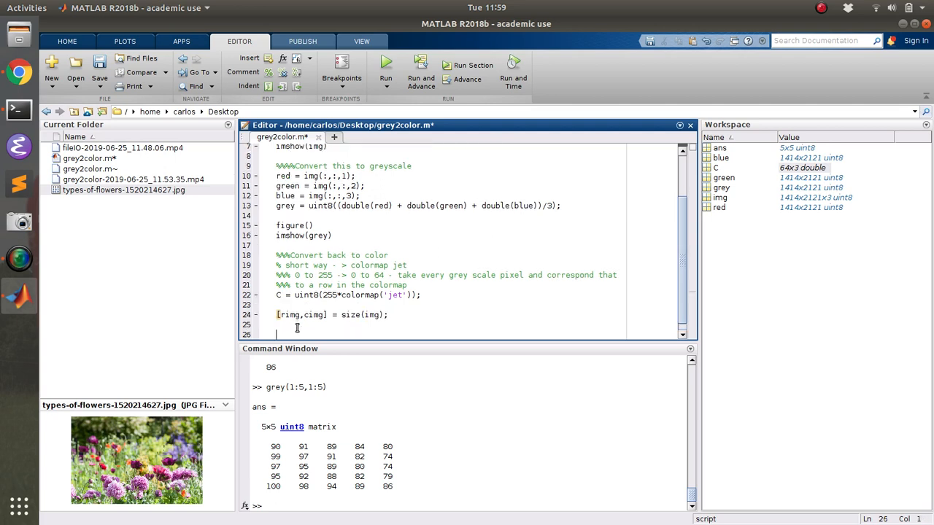
text(for idx)
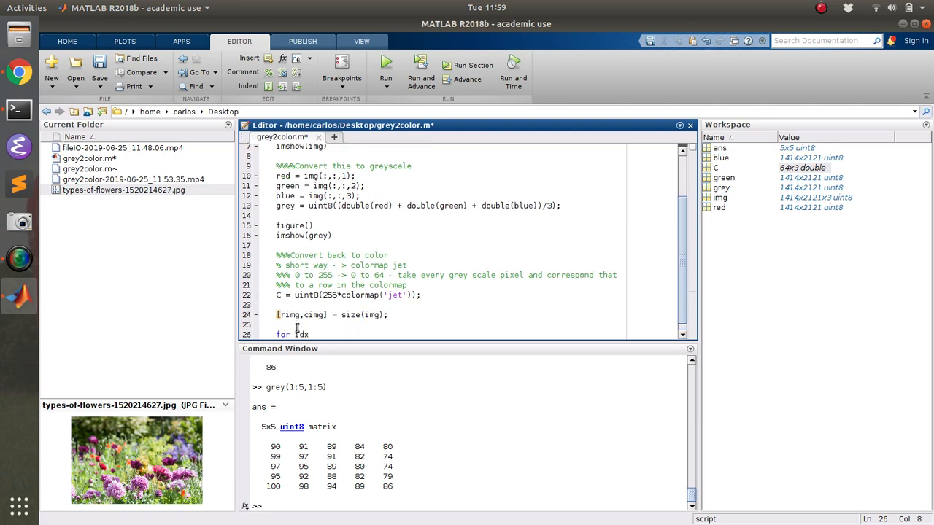
text(= 1:rimg)
text(for jdx)
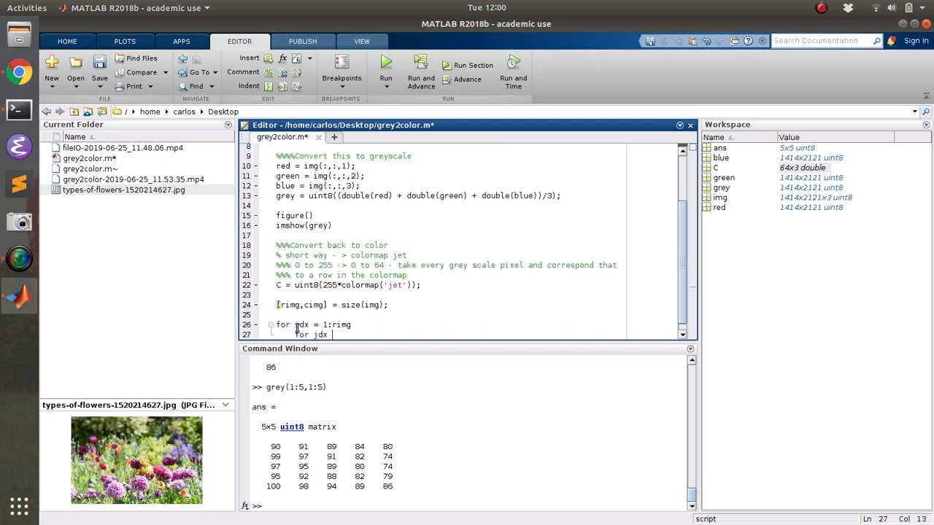
text(= 1:cimg)
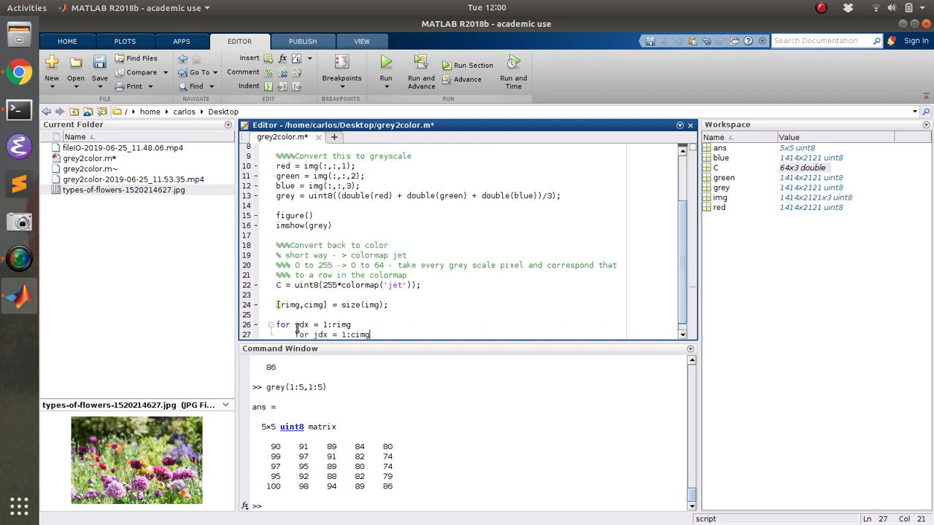
text(end)
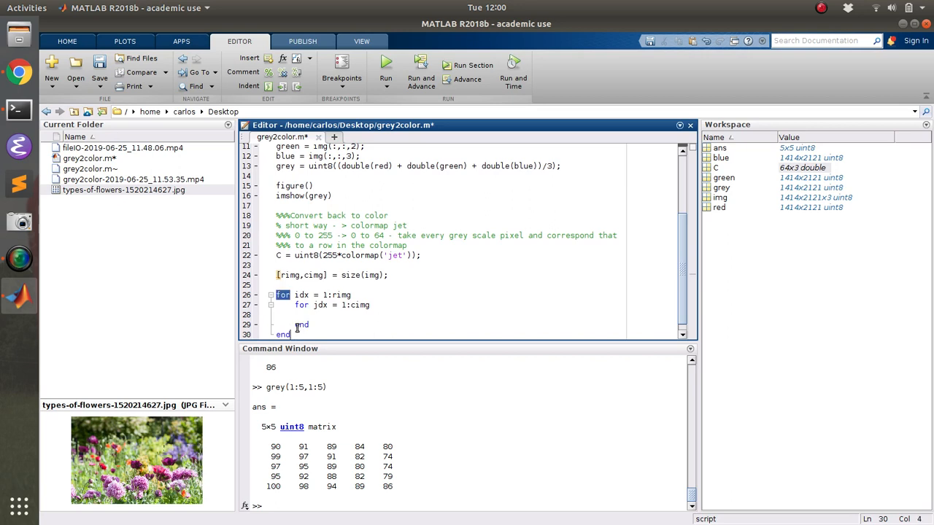
- Read each grey pixel as pixel = double(grey(idx,jdx)) inside the loops and save
text(pixel =)
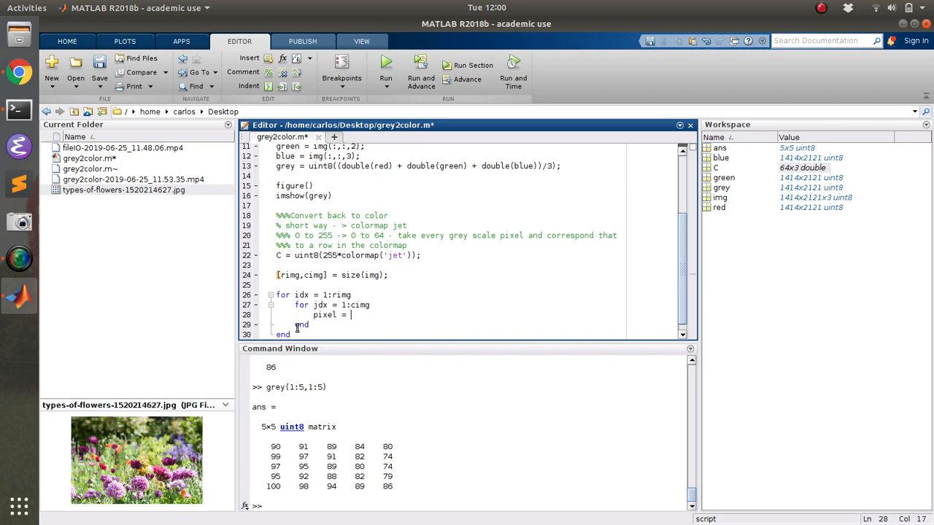
text(double()
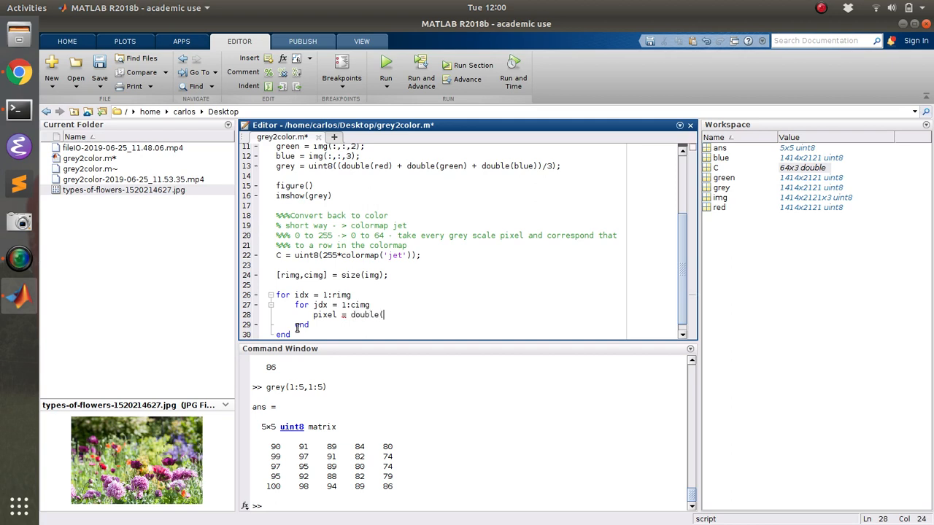
text(grey(idx,jdx));)
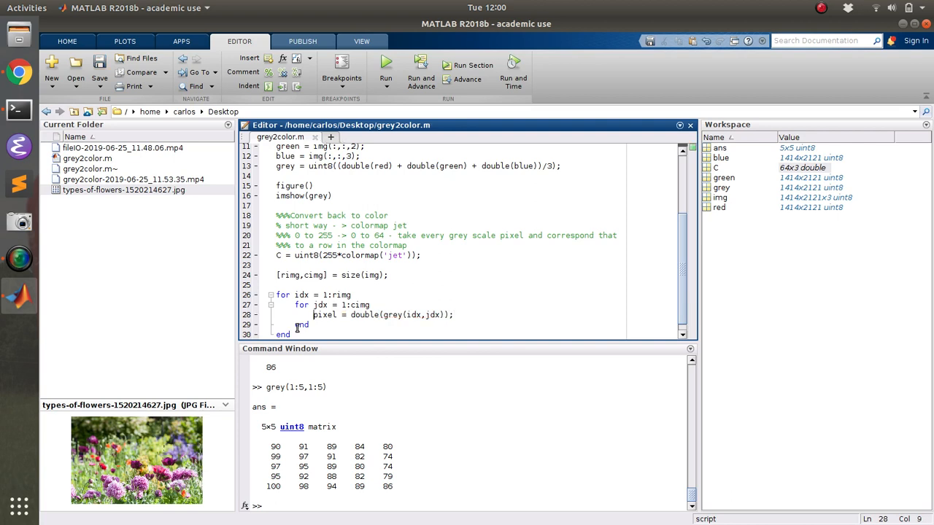
mouse_move(287, 291)
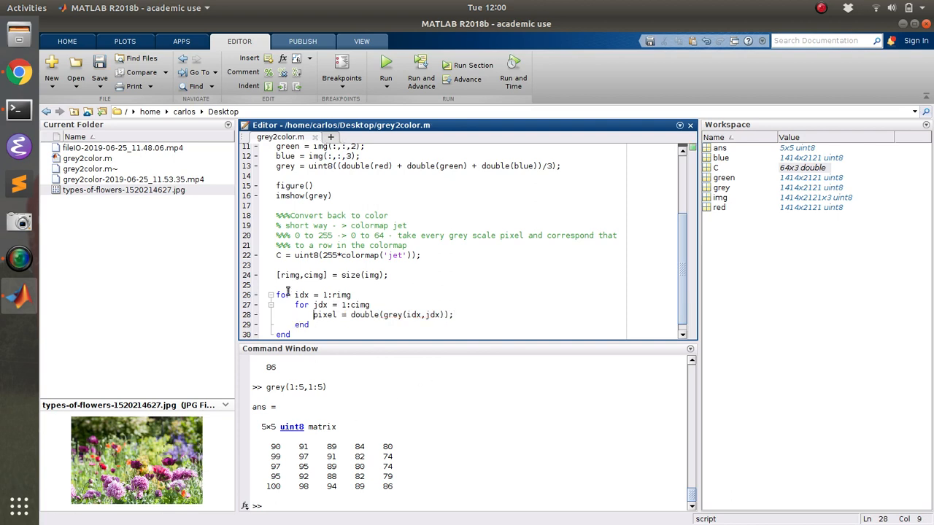
scroll(down, 3)
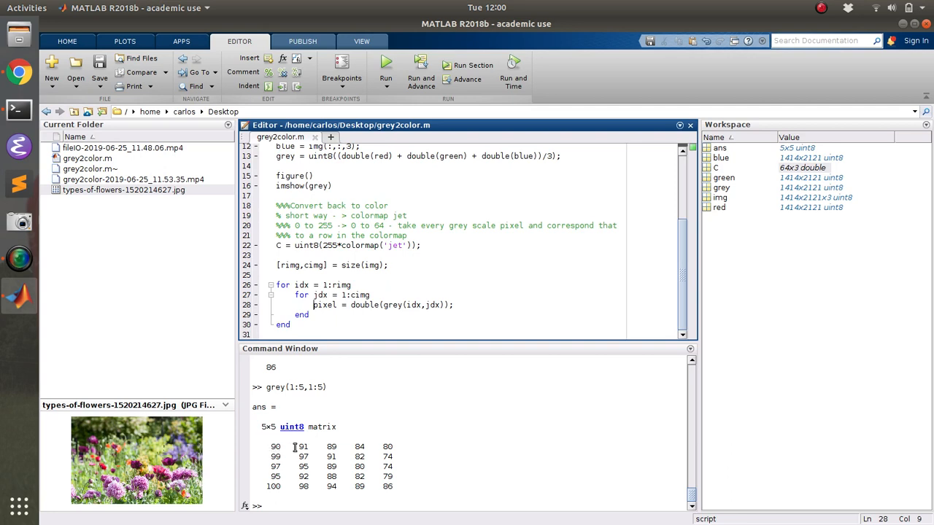
mouse_move(352, 354)
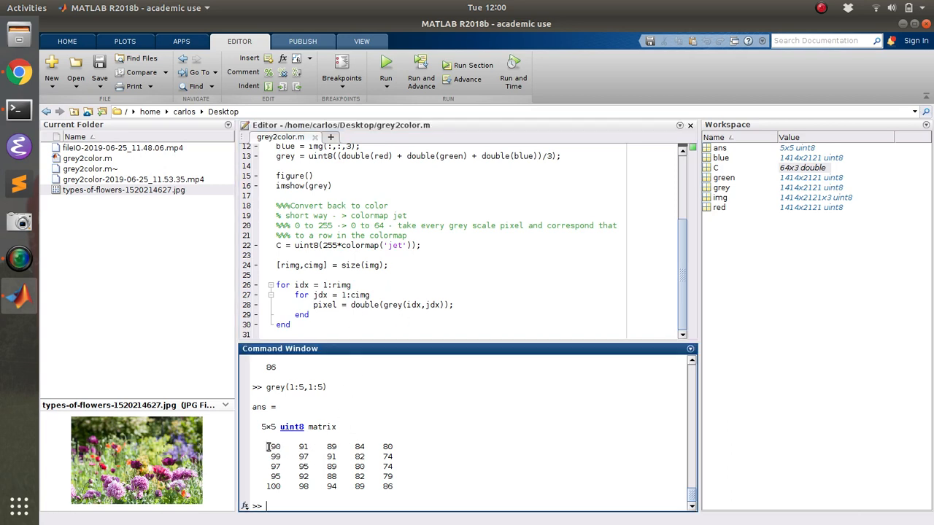
click(454, 305)
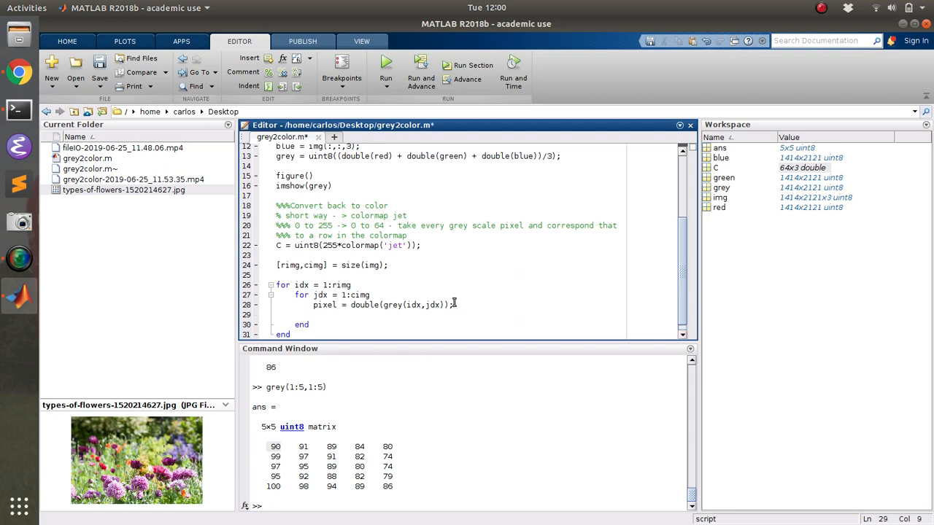
- Add colormap_row = ceil(pixel*64/255); as the inner loop's next line
text(colormap_r)
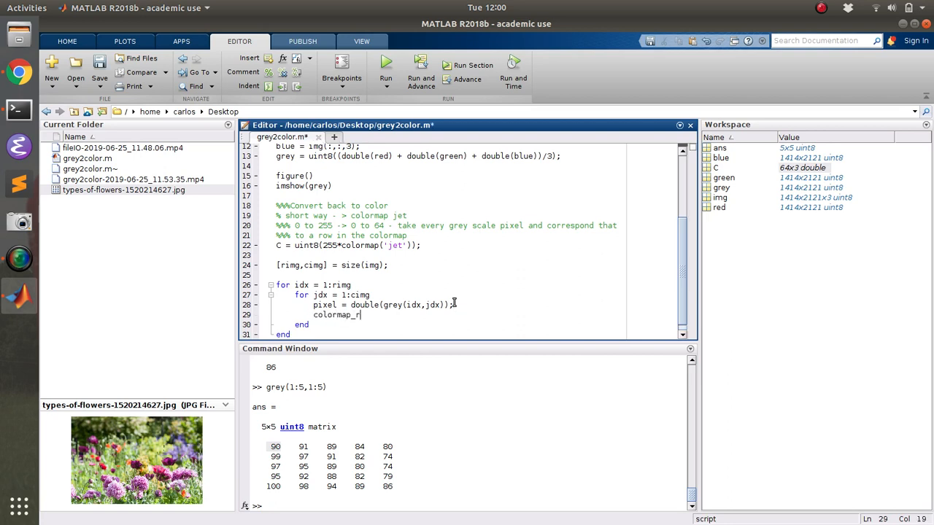
text(ow =)
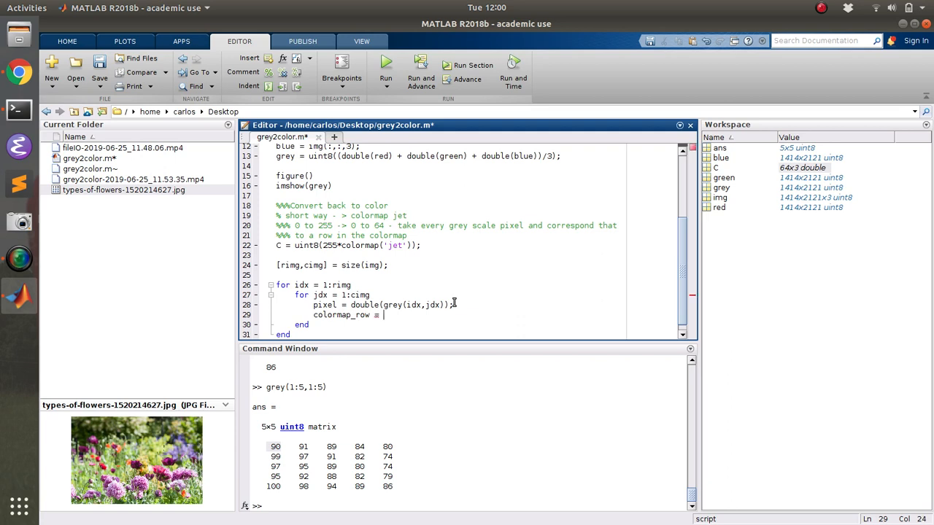
text(pixel)
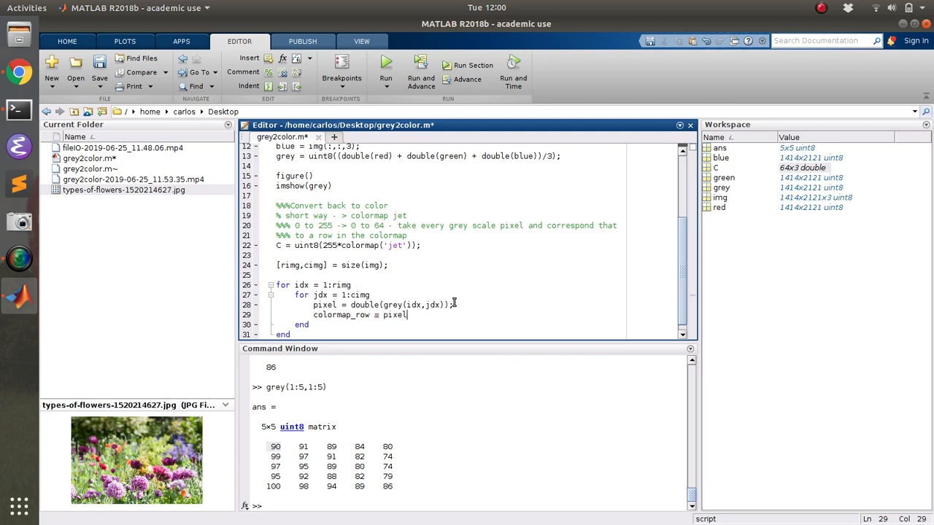
text(*)
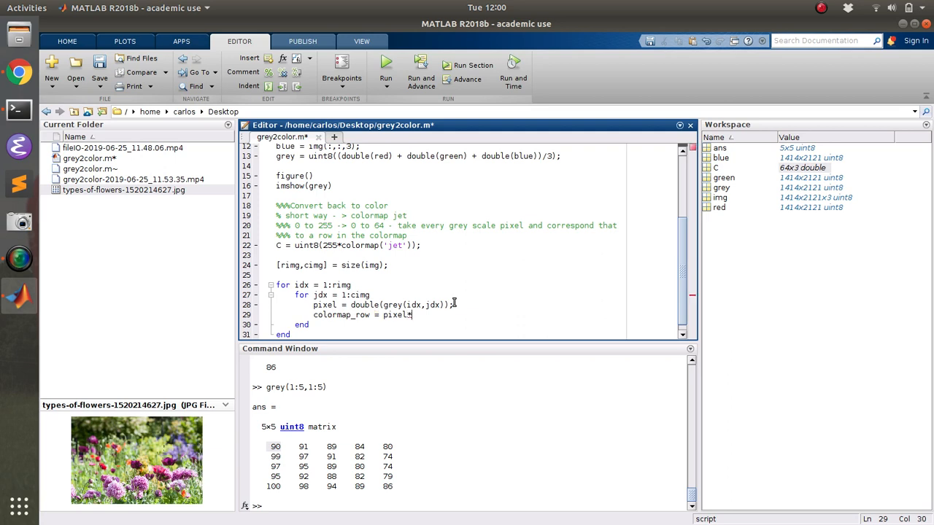
text(64)
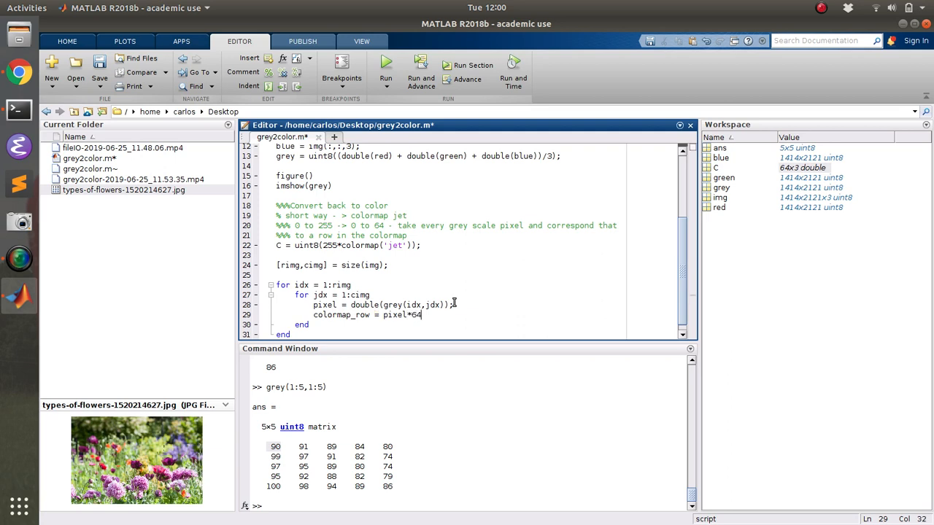
text(/255;)
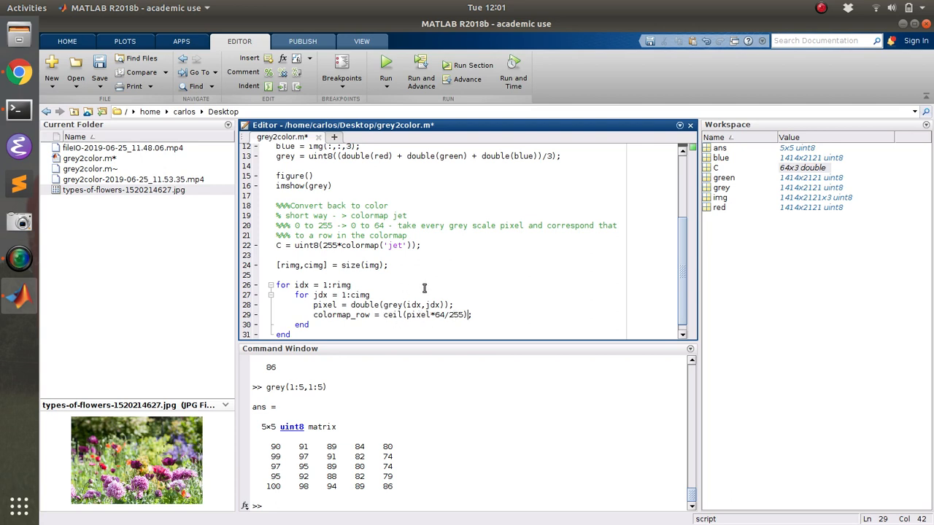
mouse_move(415, 314)
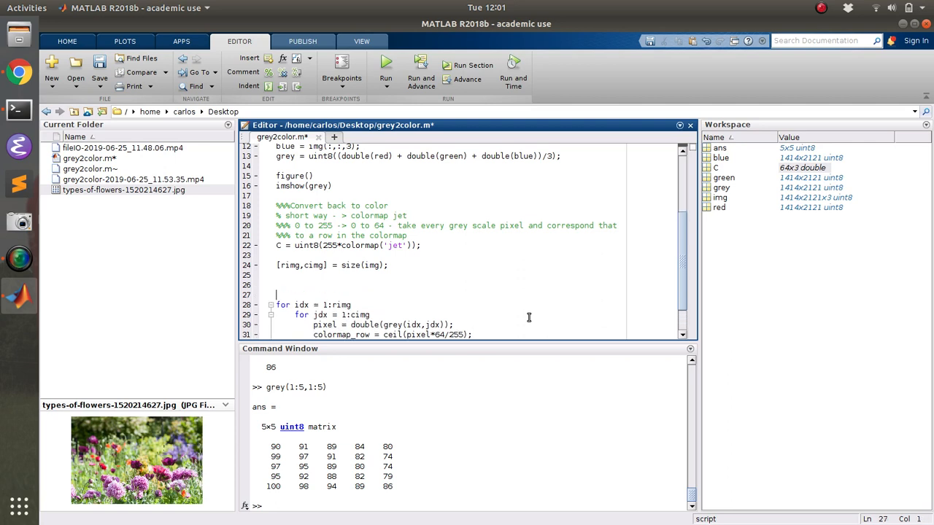
- Look up new_red_pixel, new_green_pixel and new_blue_pixel from C(colormap_row,1..3)
text(new_img = 0*img;)
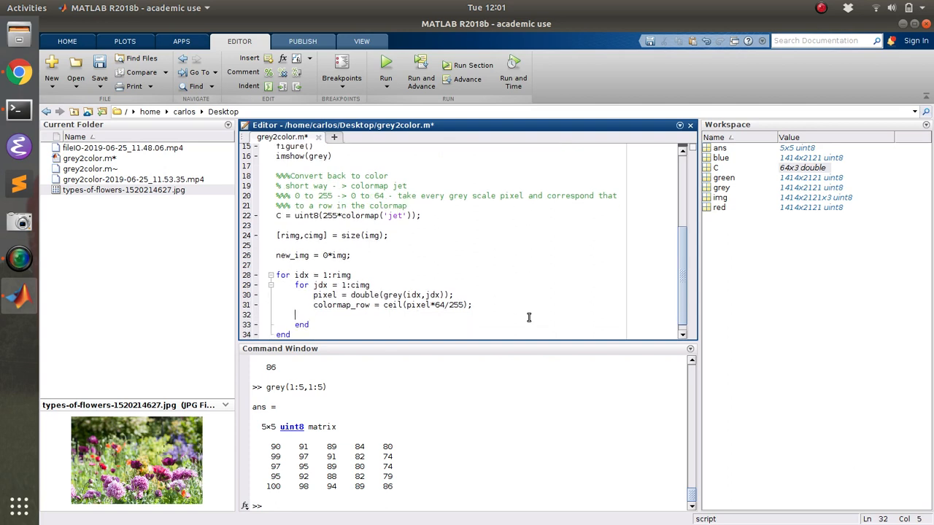
text(new)
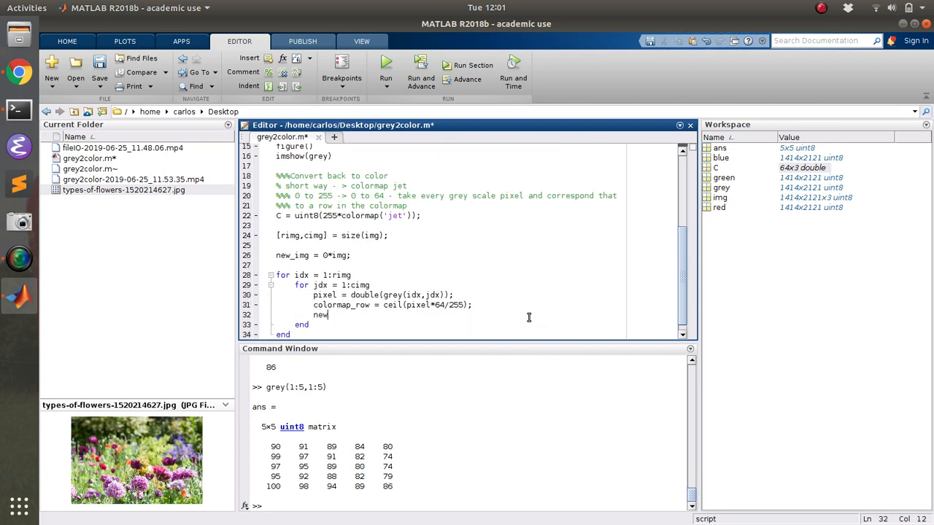
text(_red_p)
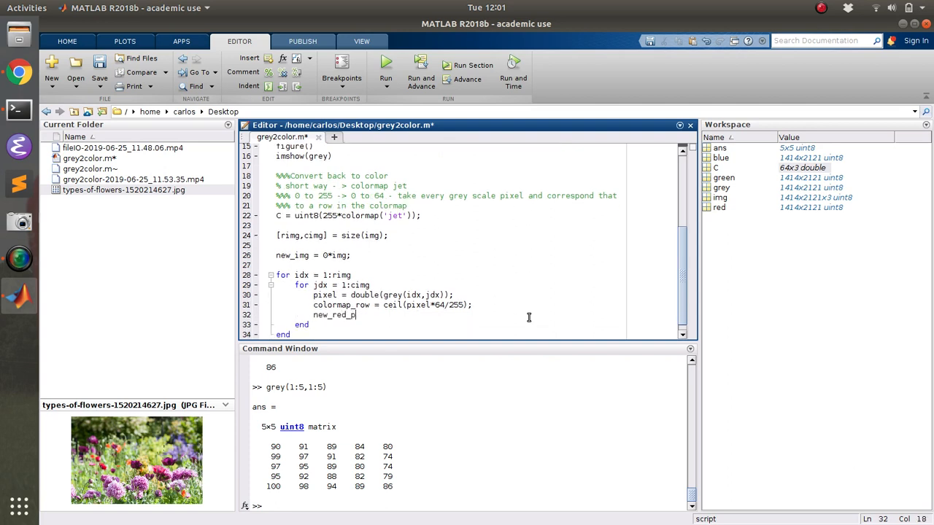
text(ixel = C)
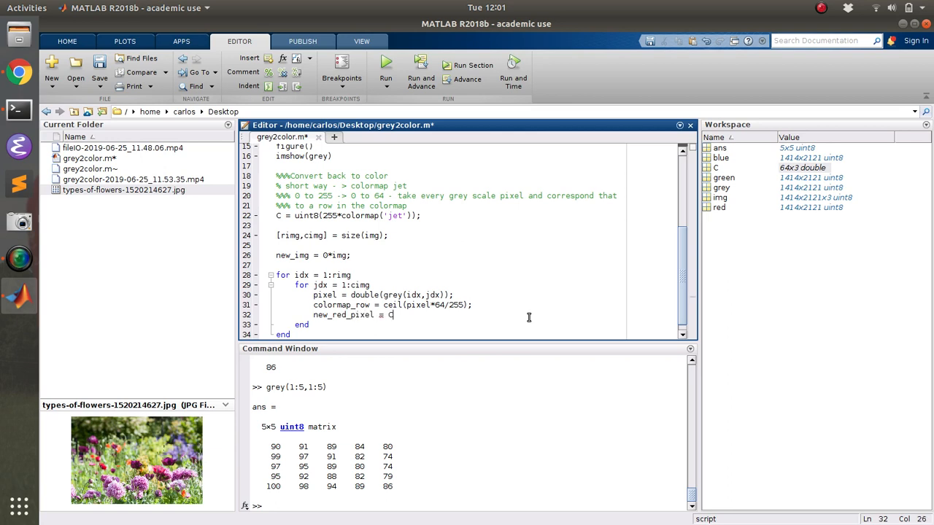
text((colormap_row,1)
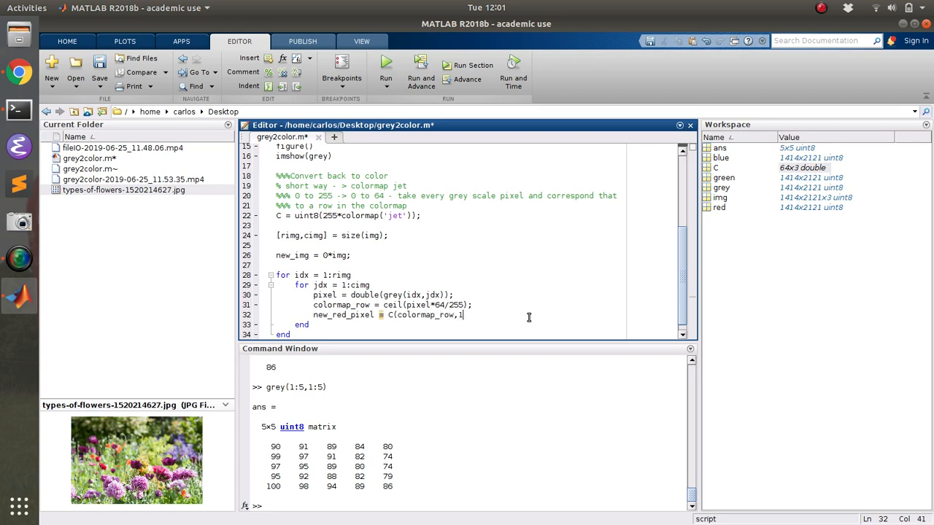
text(n)
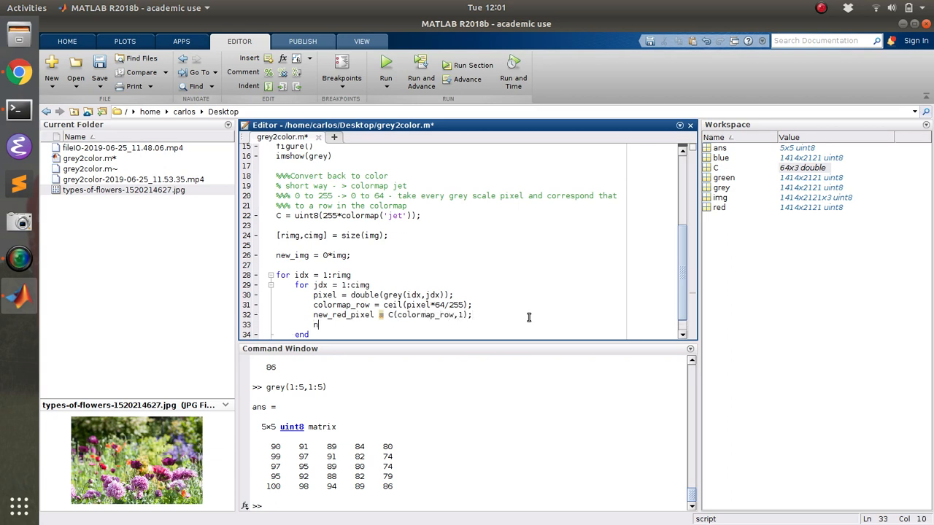
text(ew_green_pixel = C()
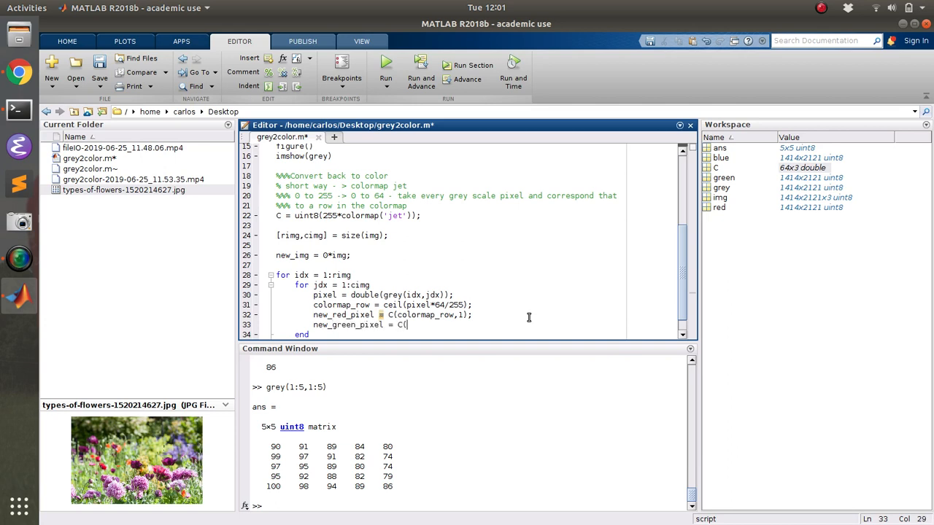
text(colormap_row,2);)
text(n)
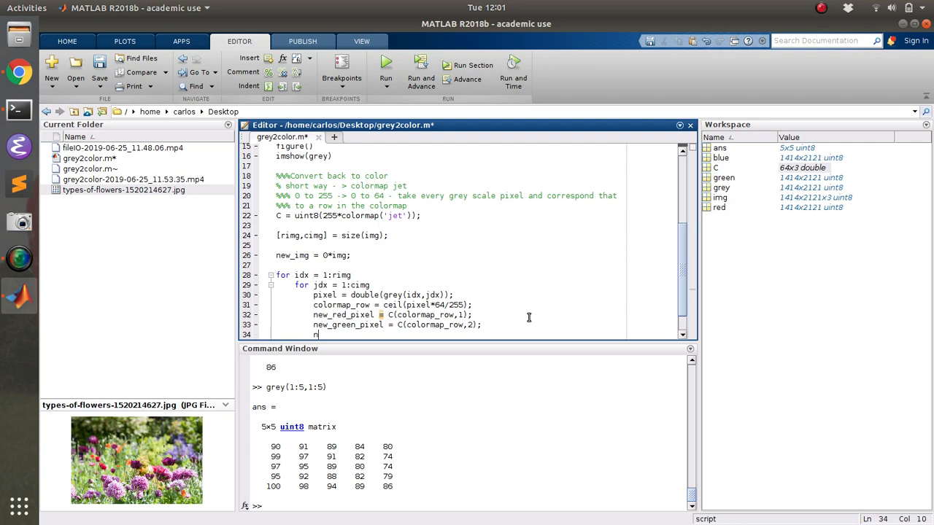
text(ew_blue_pixel = C(c)
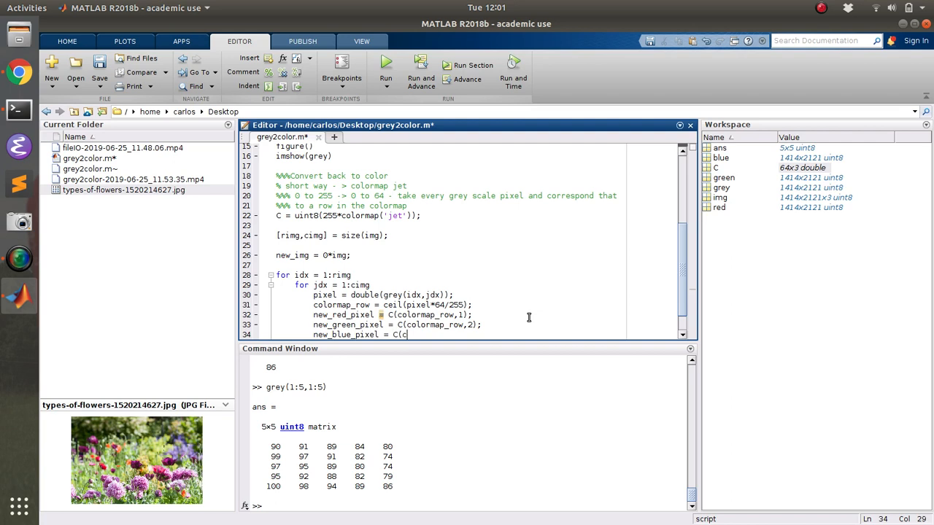
text(olormap_row,3);)
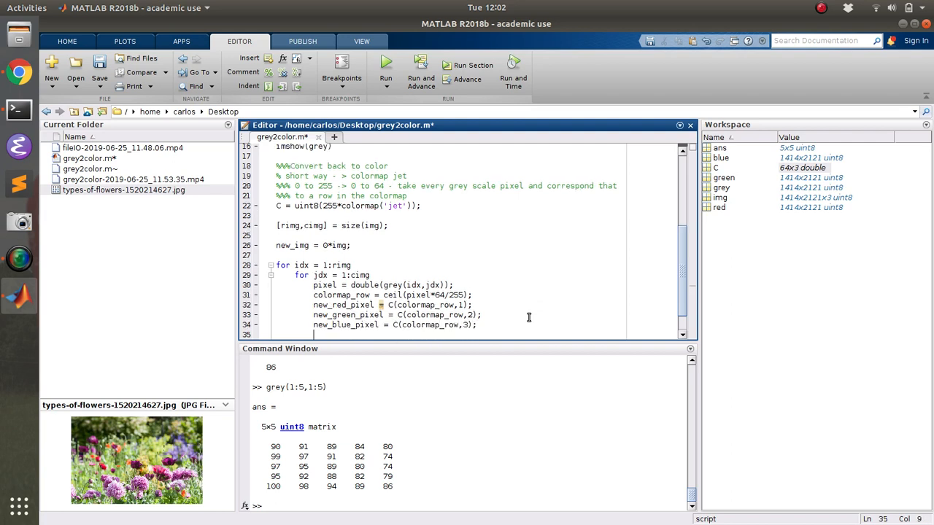
- Write the three pixel values into new_img(idx,jdx,1), (idx,jdx,2) and (idx,jdx,3)
text(new_im)
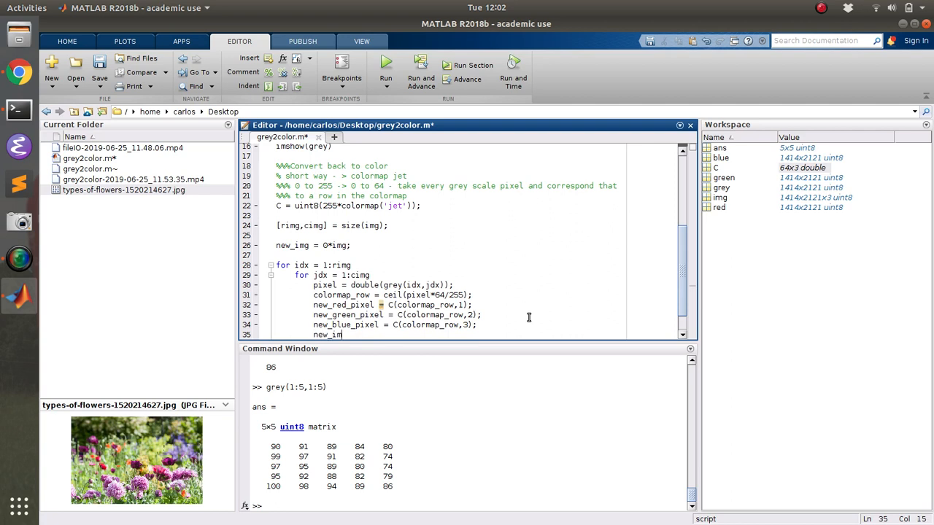
text(g(idx,)
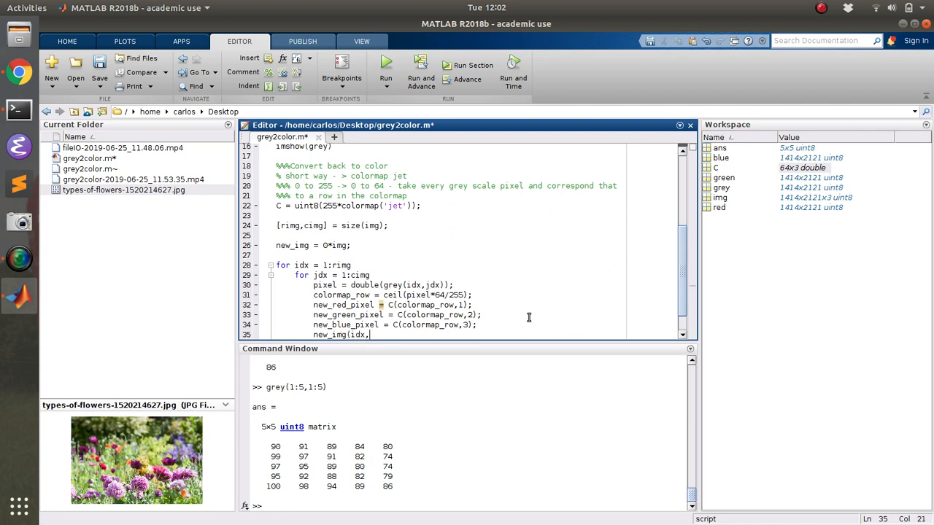
text(jdx,1) =)
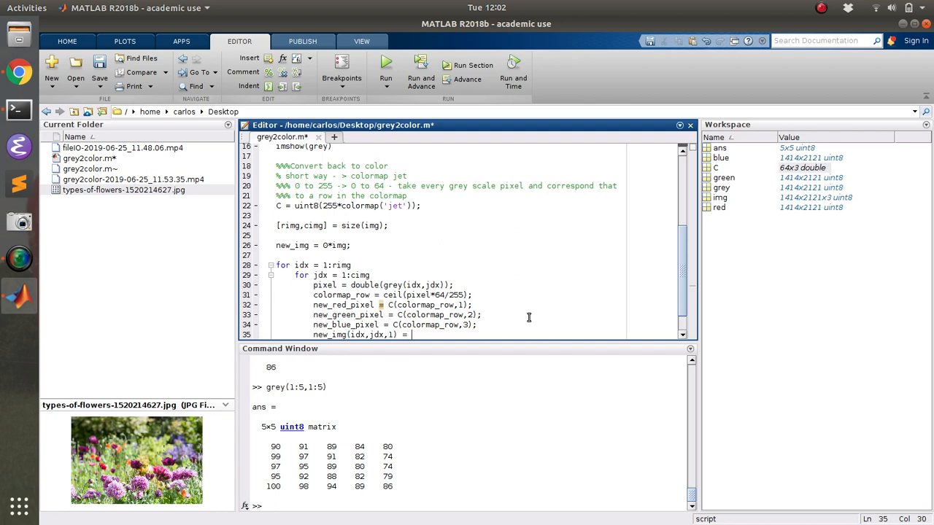
text(n)
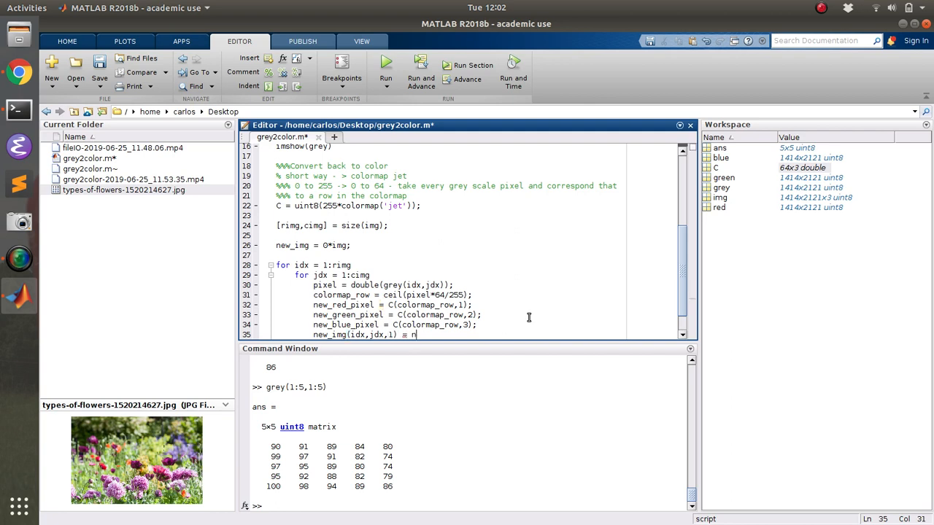
text(new_red_pixel;)
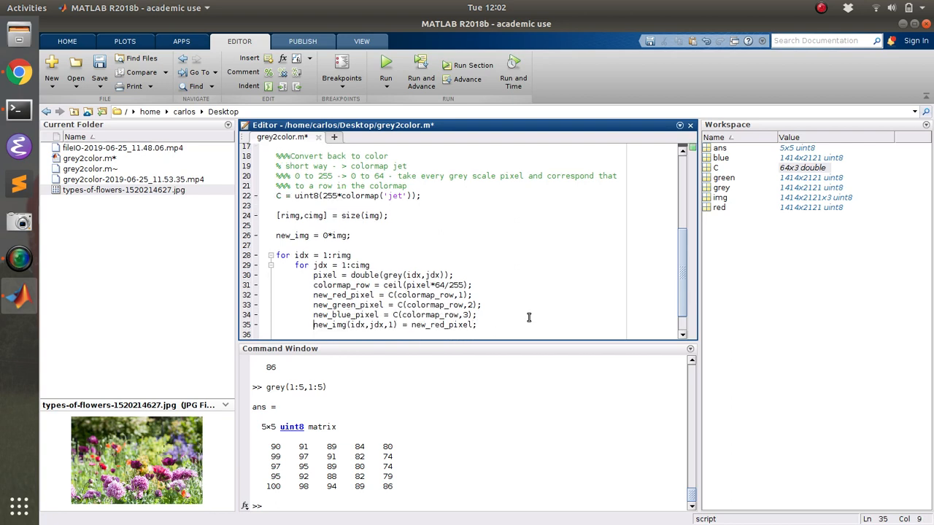
text(new_img(idx,jdx,1) = new_red_pixel;)
text(new_img(idx,jdx,2) = new_green_pixel;)
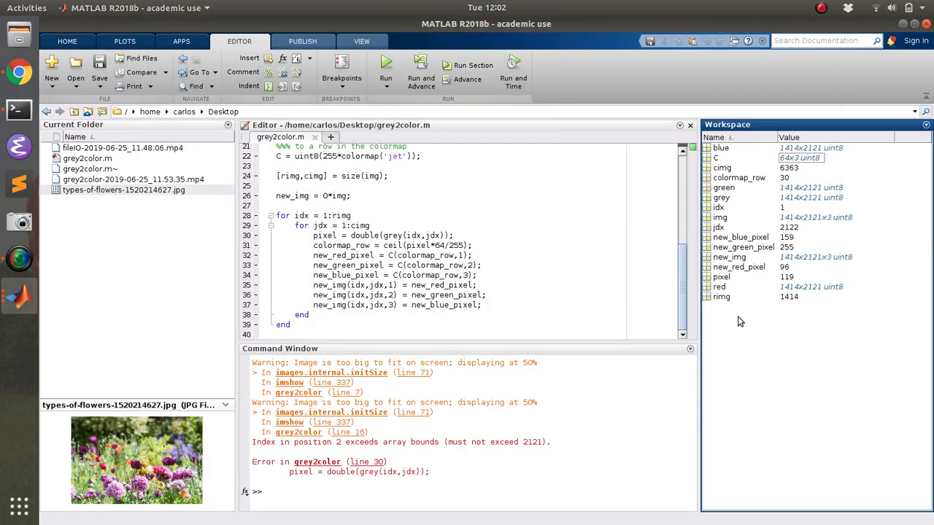
click(730, 257)
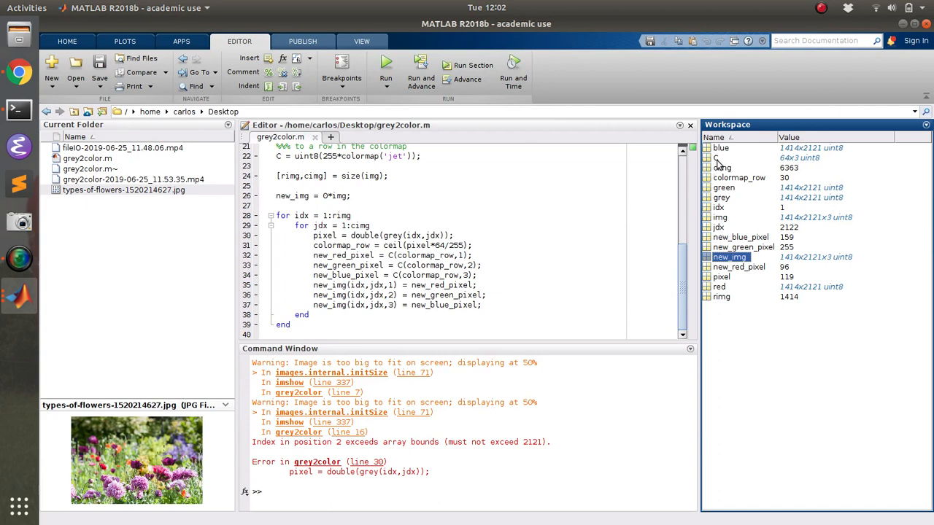
click(720, 217)
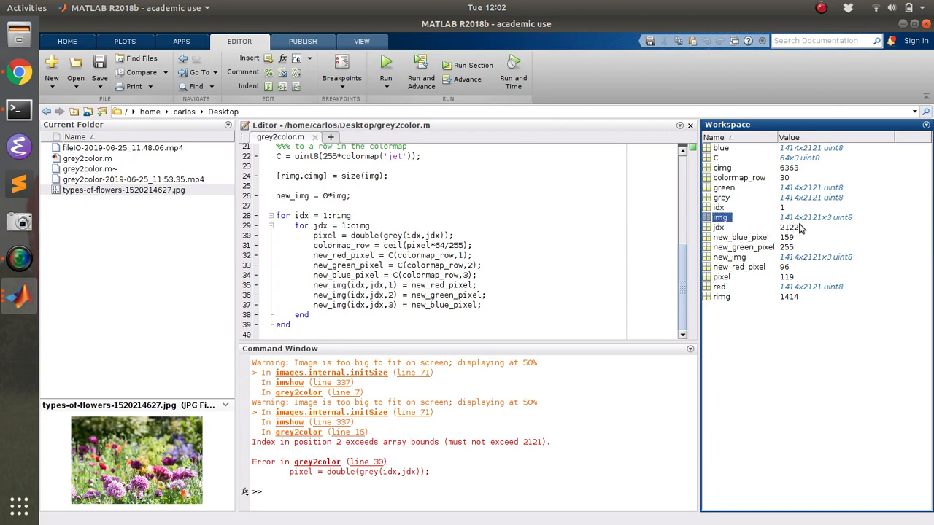
mouse_move(739, 256)
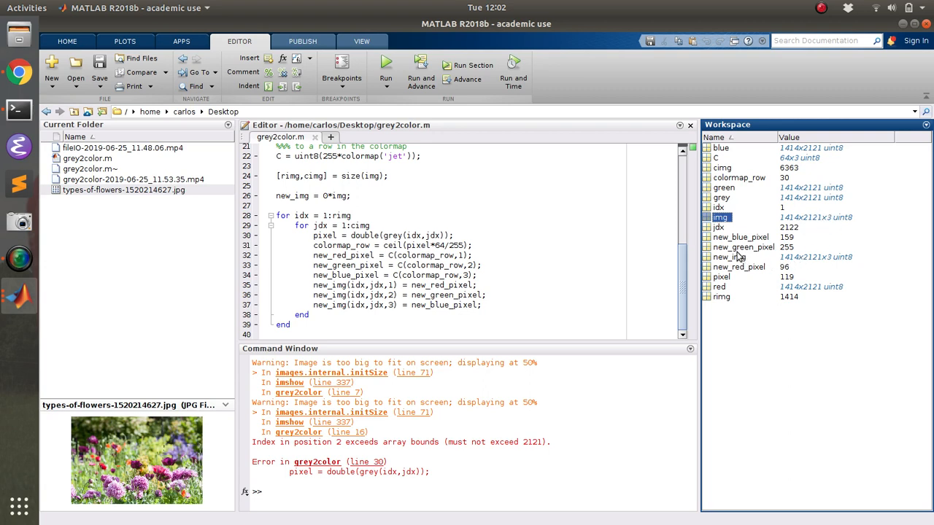
click(730, 257)
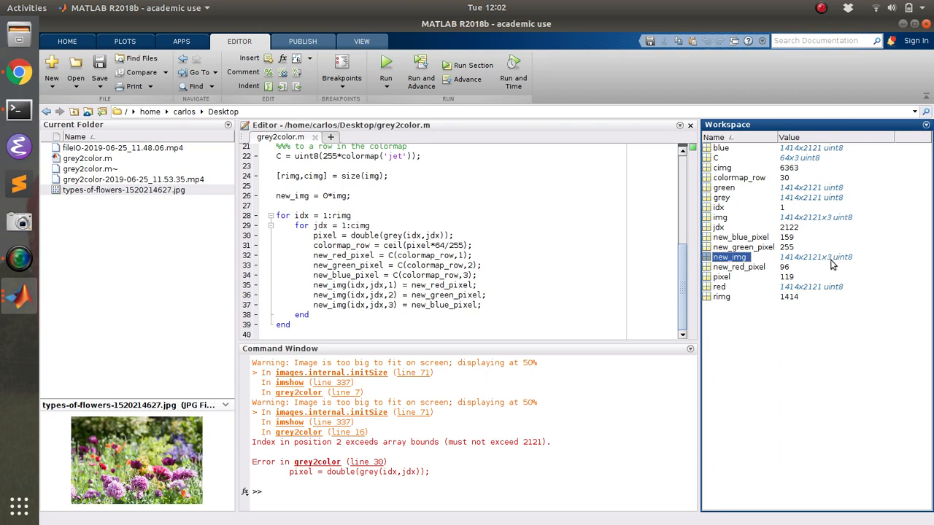
click(722, 197)
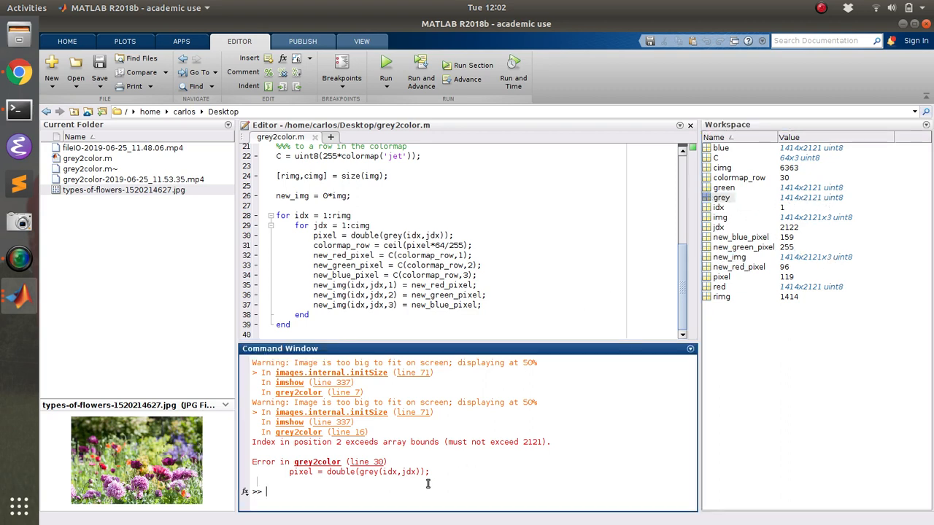
mouse_move(390, 454)
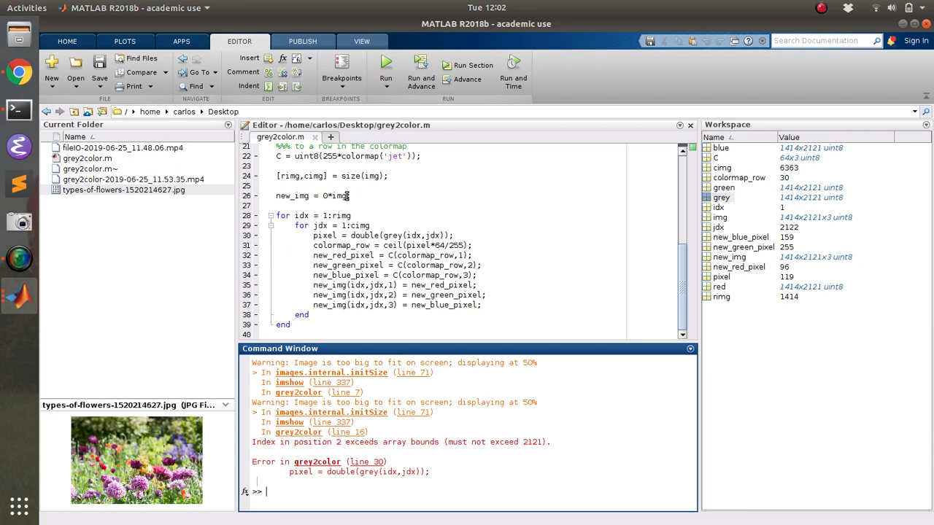
- Change size(img) to size(grey) on line 24 and rerun without the index error
double_click(371, 175)
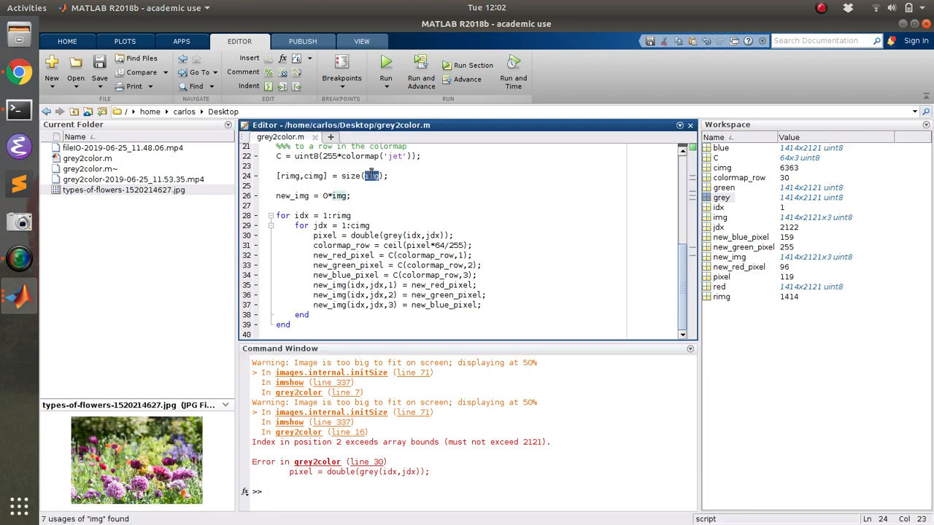
text(grey)
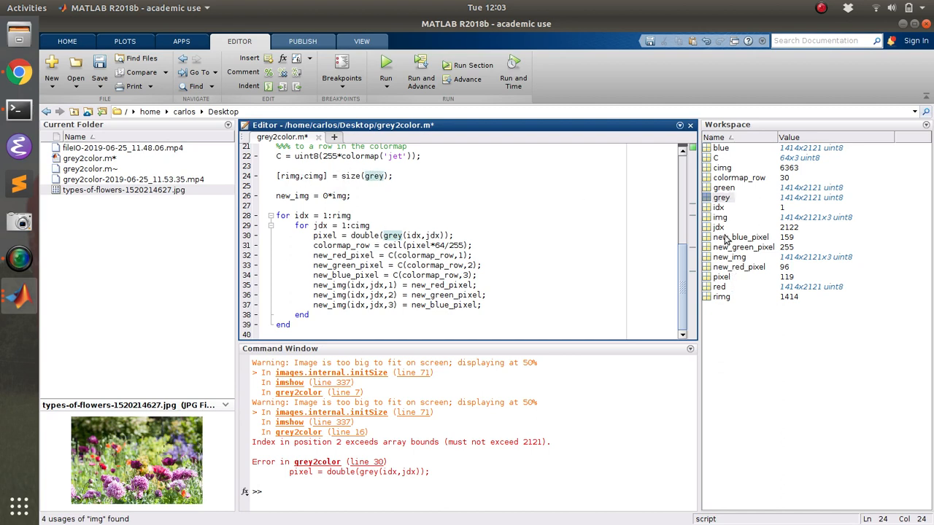
mouse_move(813, 227)
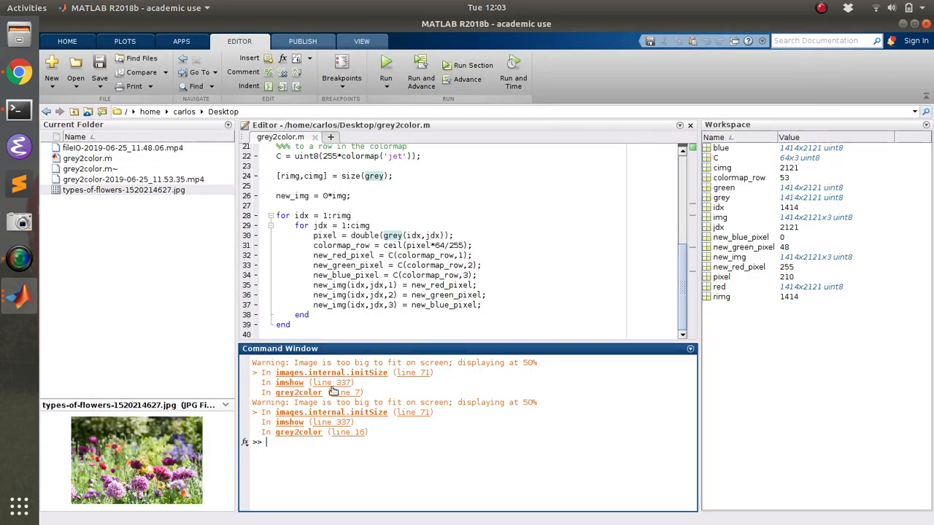
text(figure()
text(imshow()
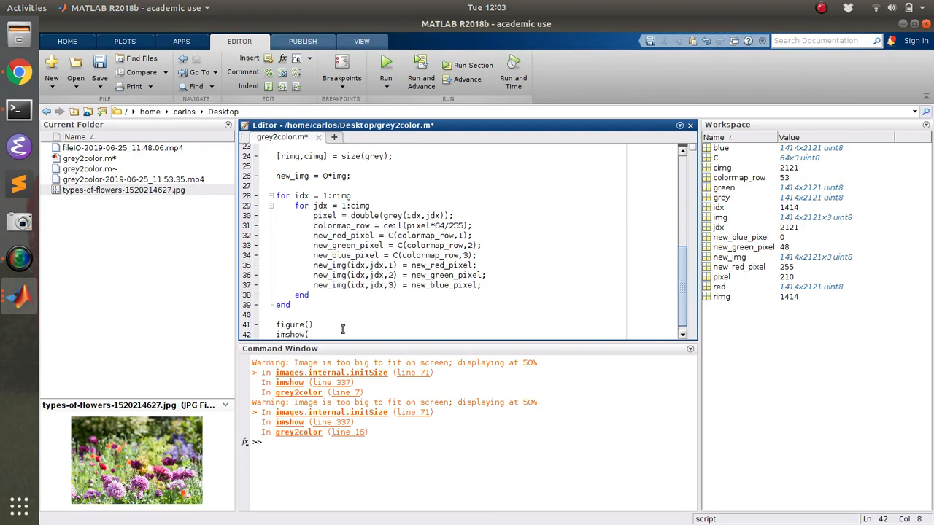
- Display new_img with imshow, view the jet-recoloured flowers, then close Figures 3 and 2
text(new_img))
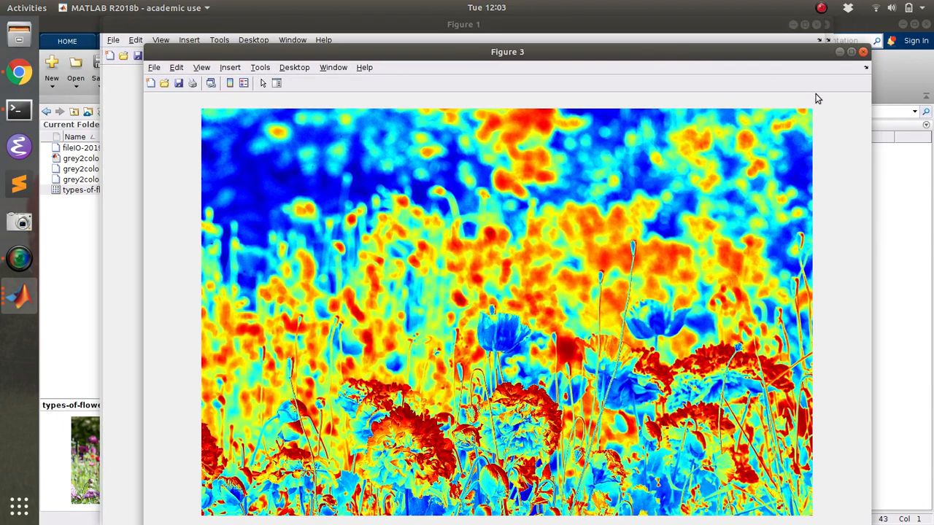
click(863, 51)
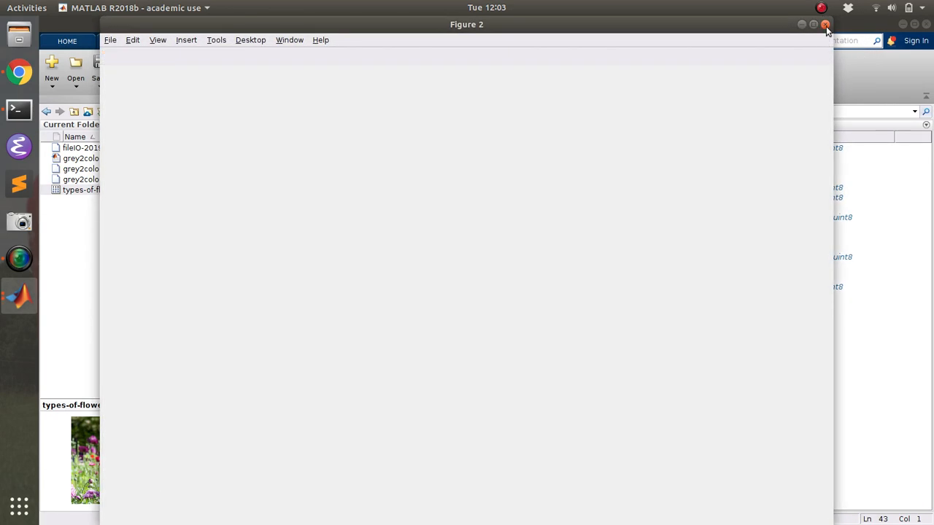
click(825, 24)
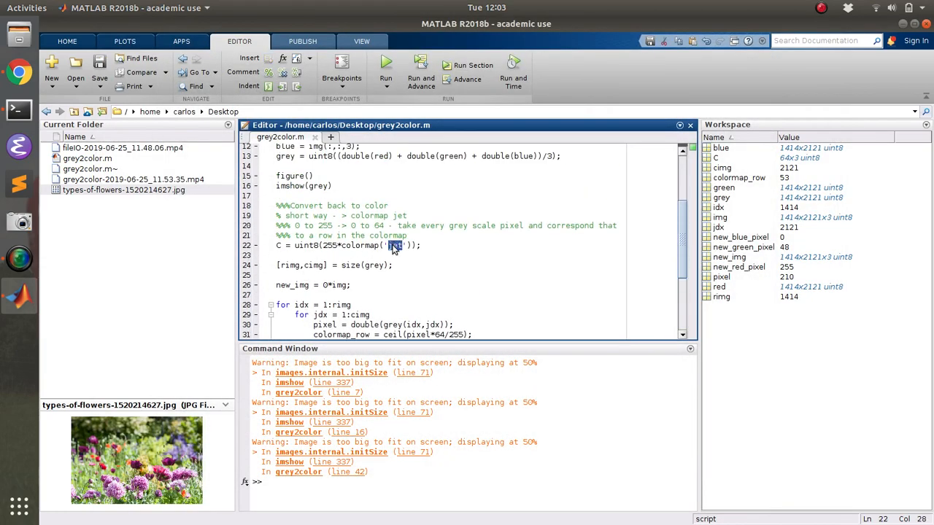
- Switch the colormap from 'jet' to 'summer', rerun, and close all three figures
key(alt+Tab)
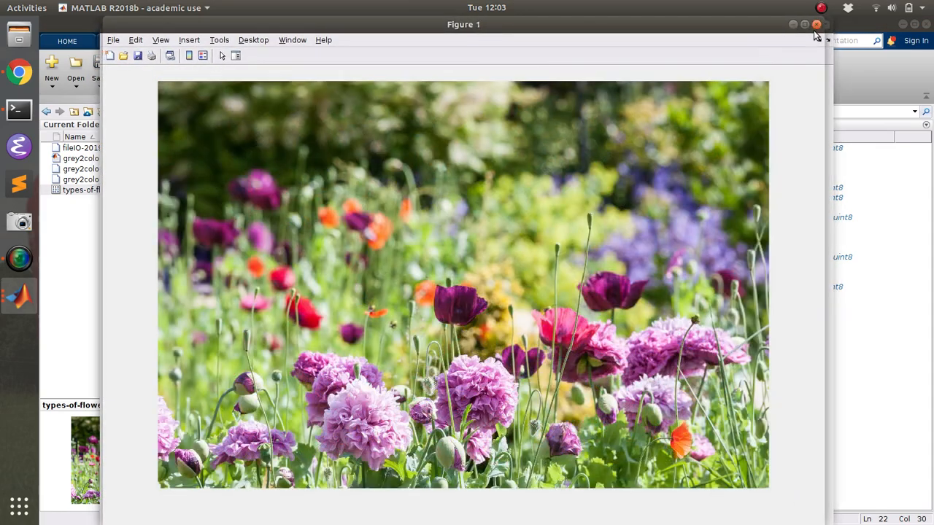
click(817, 24)
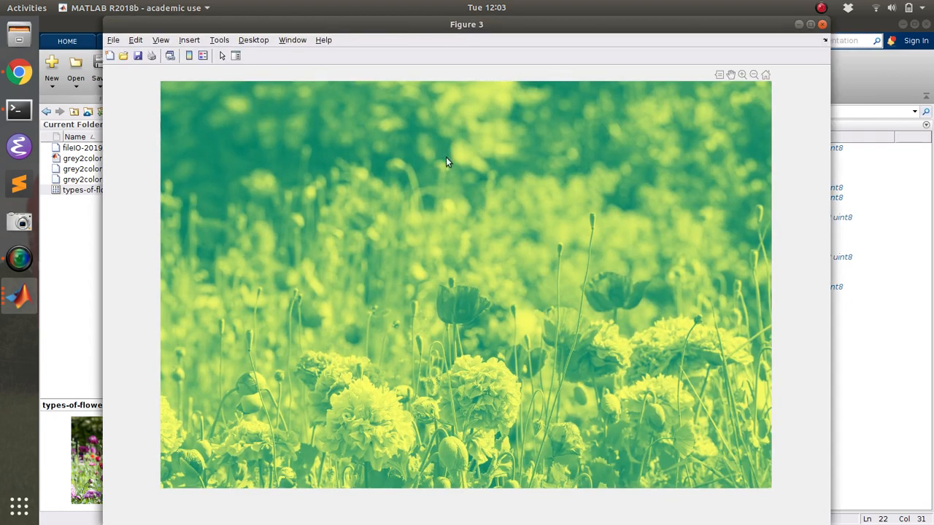
mouse_move(766, 20)
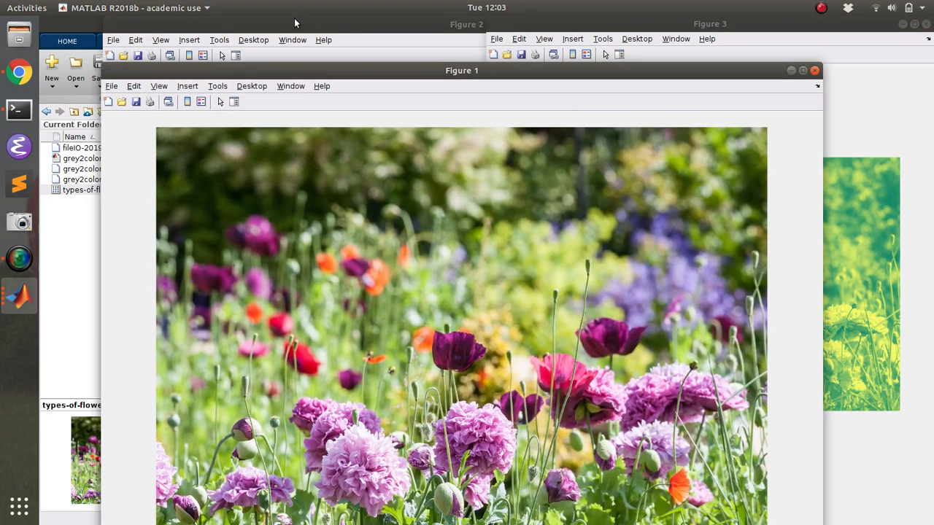
click(814, 70)
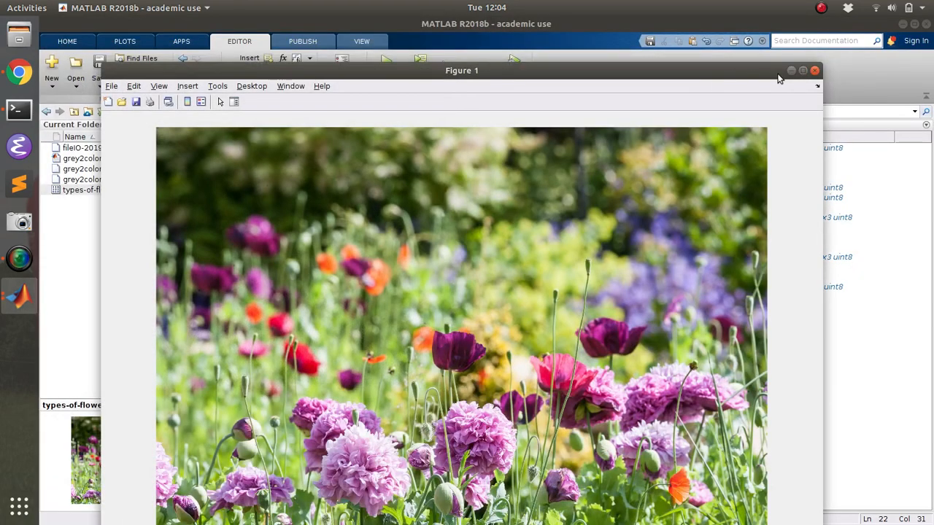
click(814, 70)
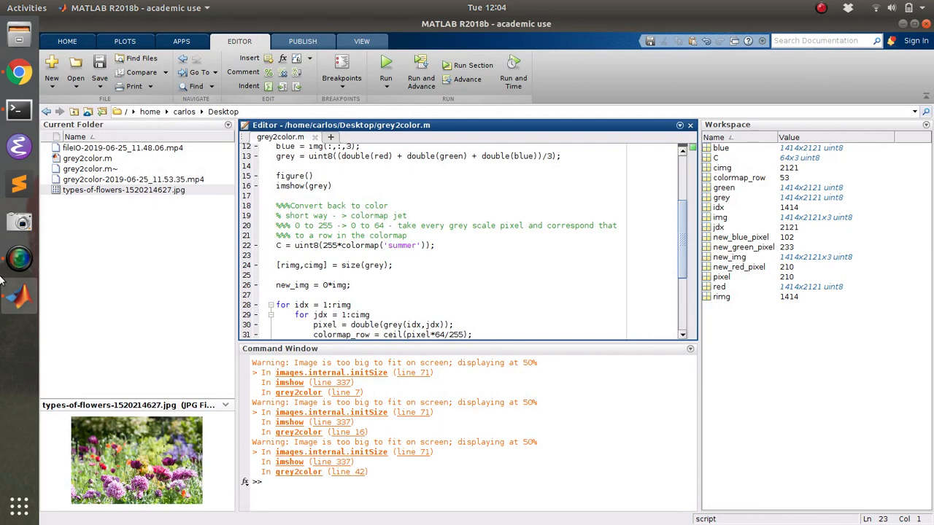
mouse_move(18, 259)
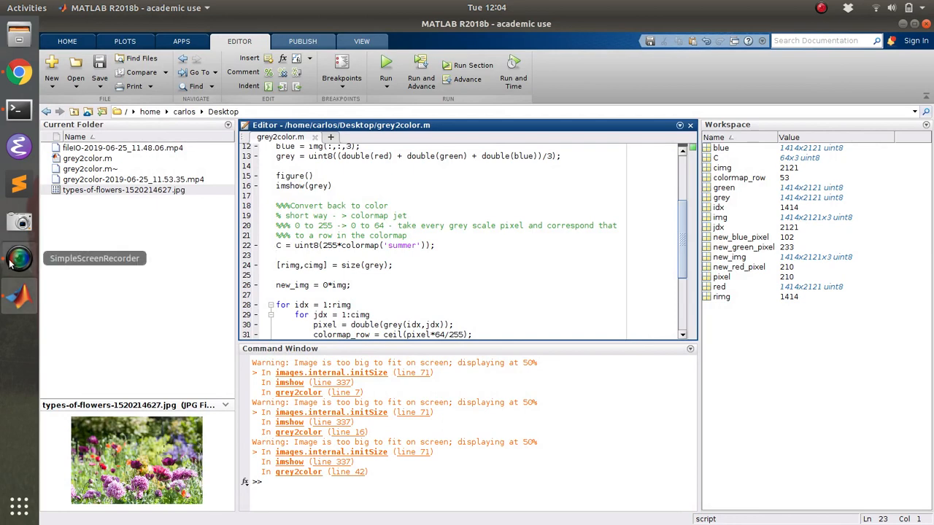